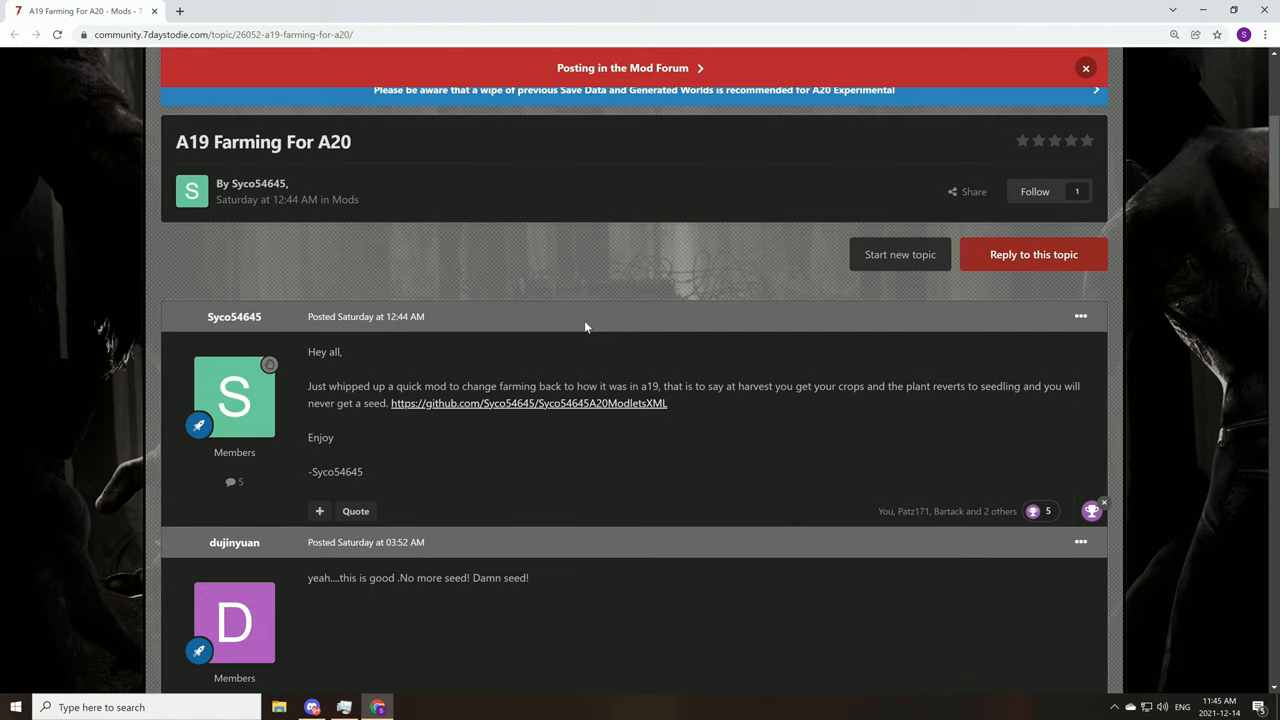
{"action": "mouse_move", "coordinate": [480, 408]}
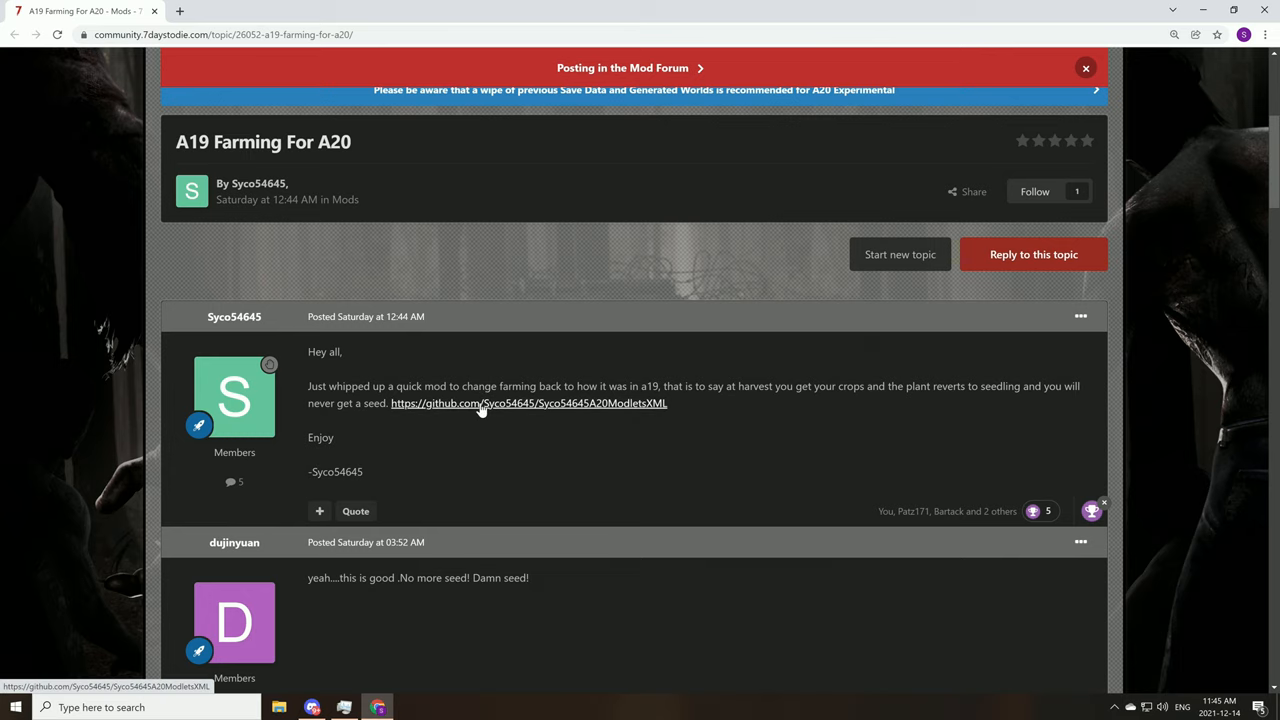
Step: Follow the github.com link in the A19 Farming For A20 post to the repository
{"action": "left_click", "coordinate": [528, 403]}
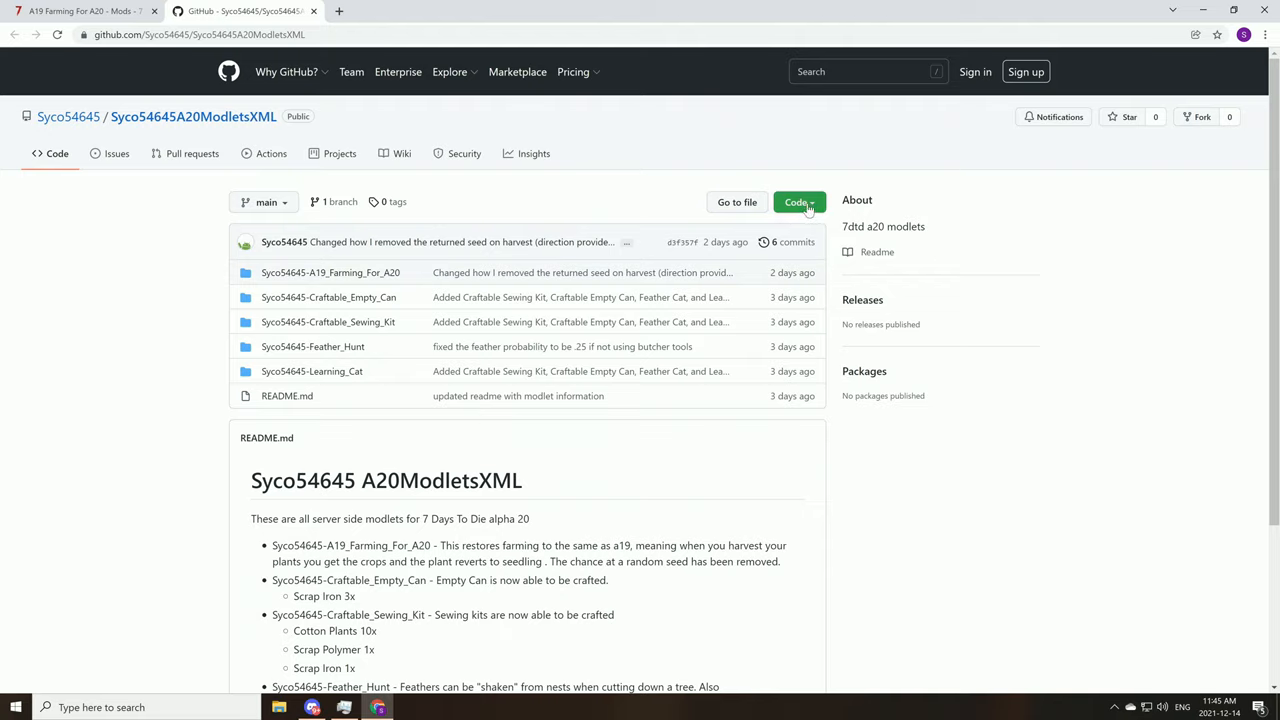
Step: Download the Syco54645A20ModletsXML repository with the Code menu's Download ZIP option
{"action": "left_click", "coordinate": [797, 202]}
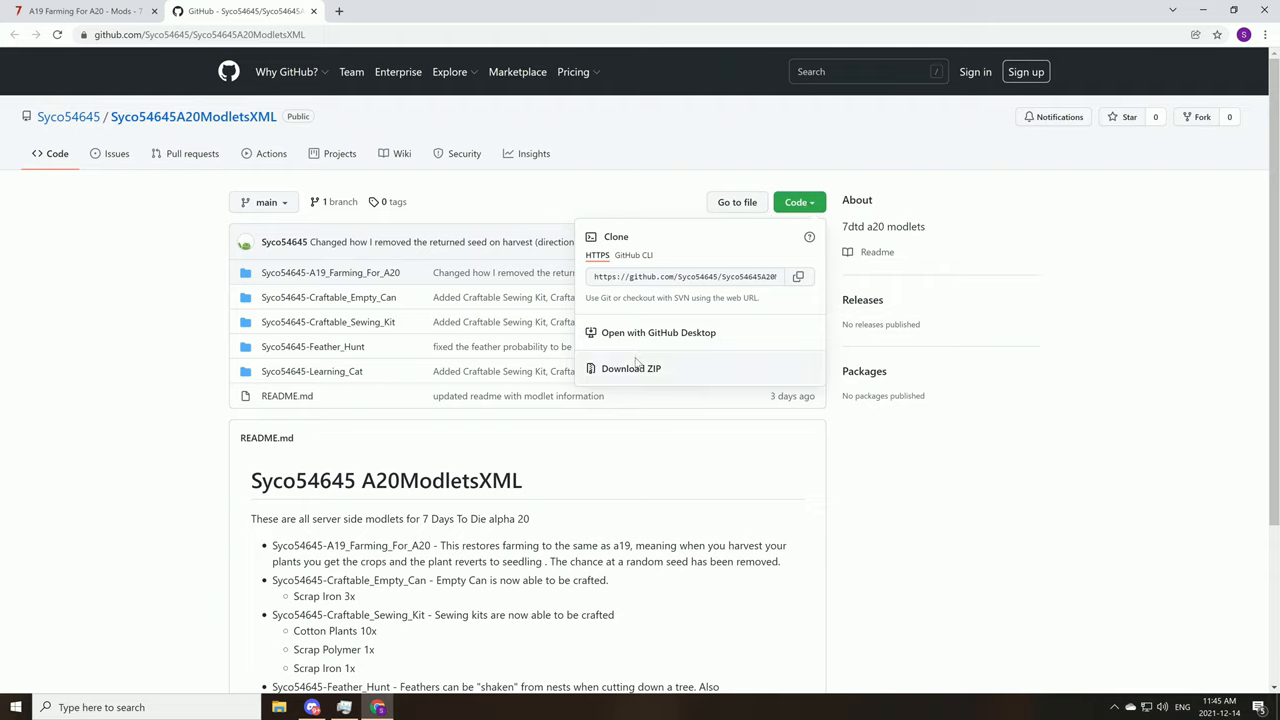
{"action": "left_click", "coordinate": [631, 368]}
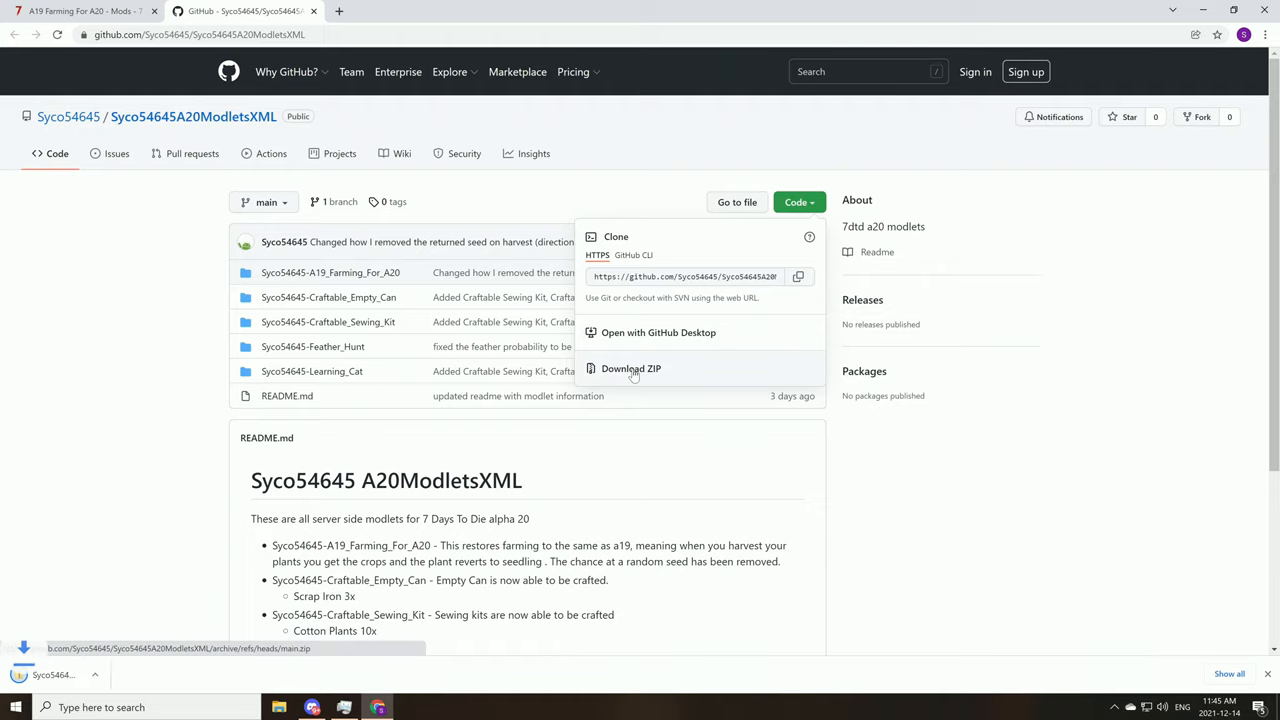
{"action": "left_click", "coordinate": [631, 368]}
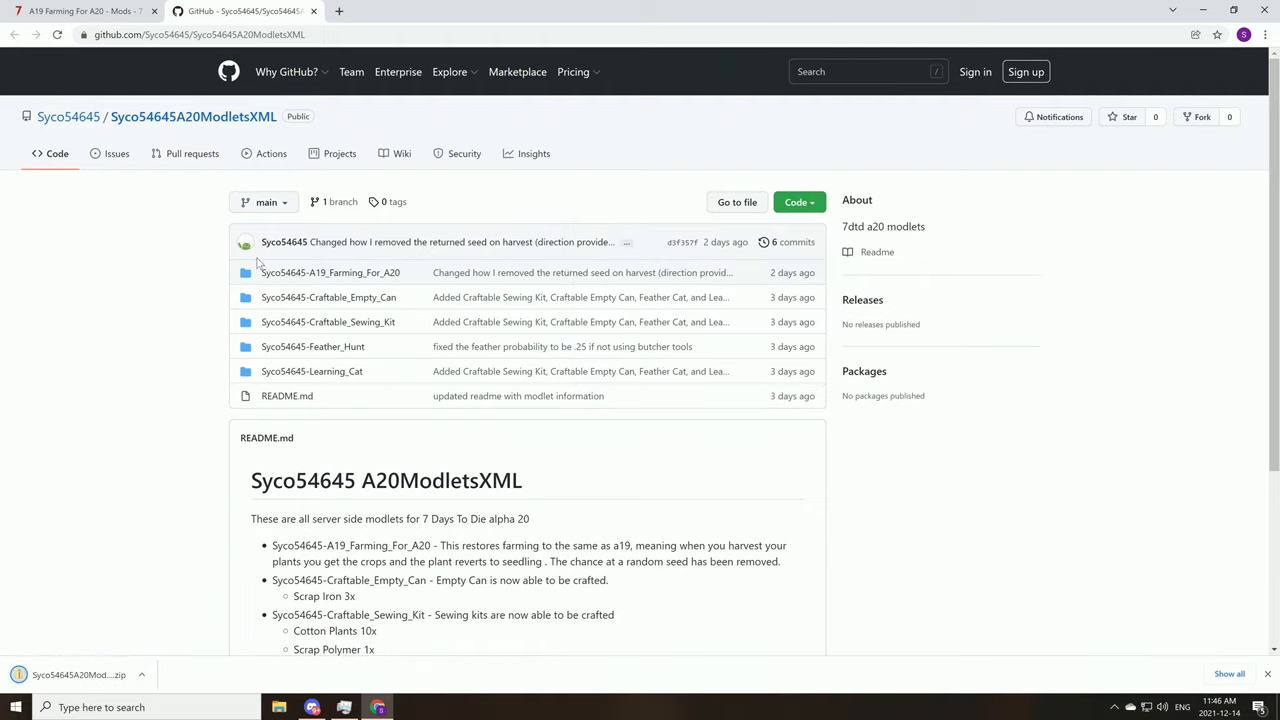
{"action": "mouse_move", "coordinate": [328, 321]}
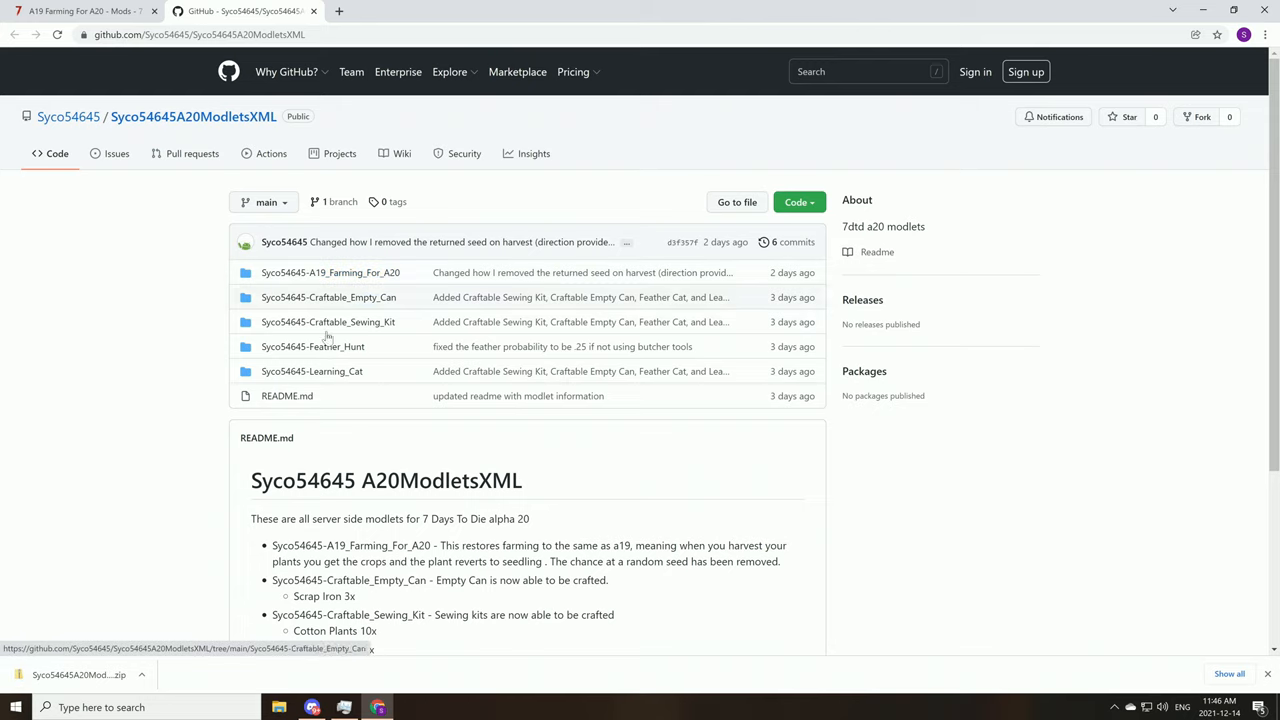
{"action": "mouse_move", "coordinate": [428, 308]}
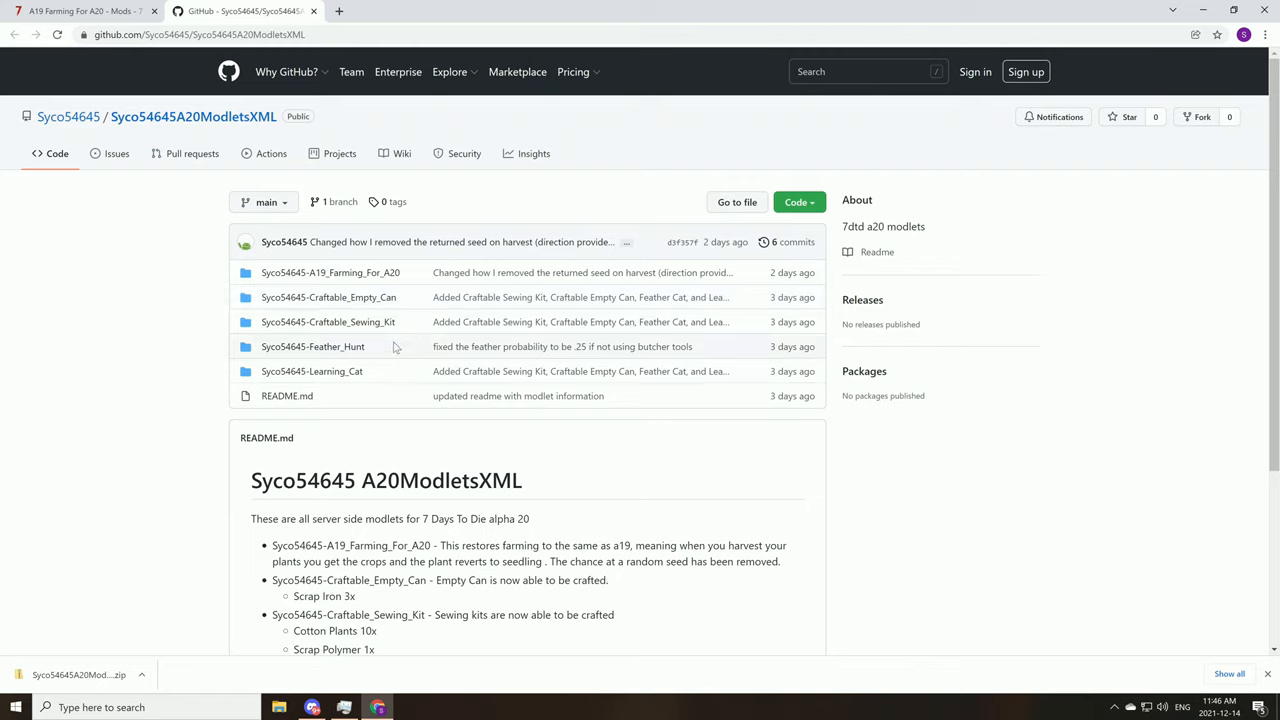
{"action": "mouse_move", "coordinate": [560, 346]}
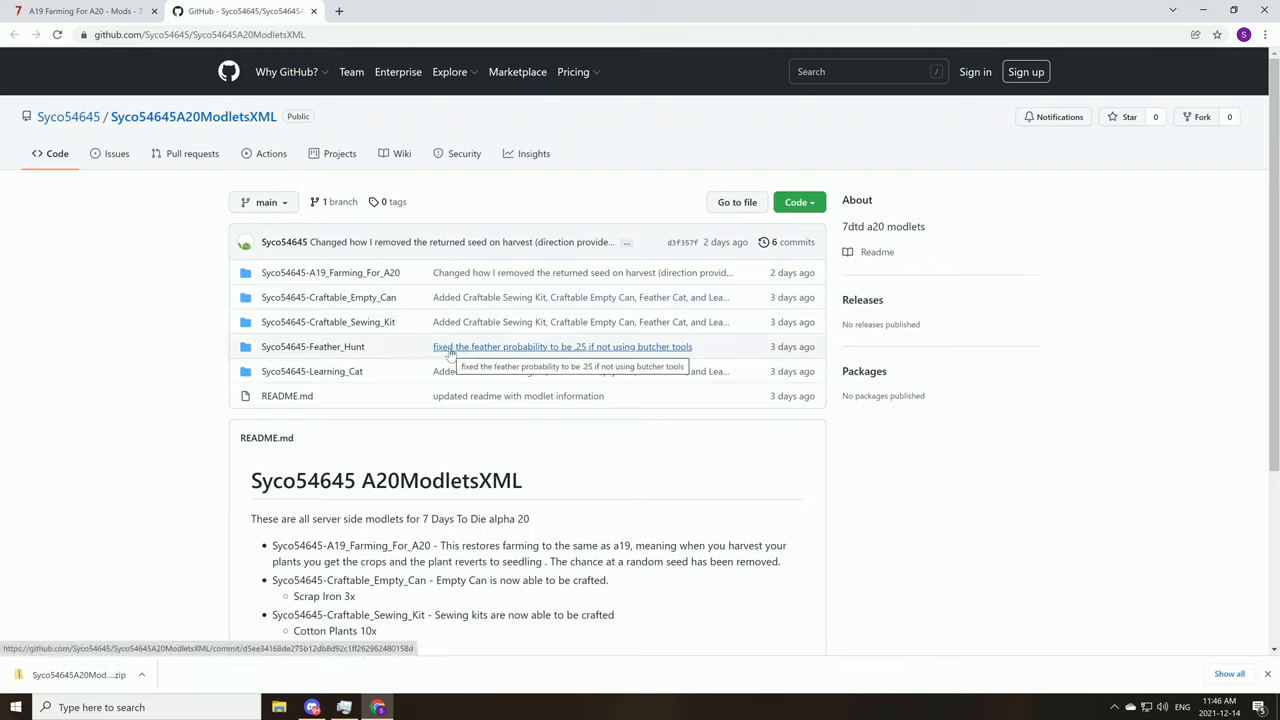
{"action": "mouse_move", "coordinate": [548, 363]}
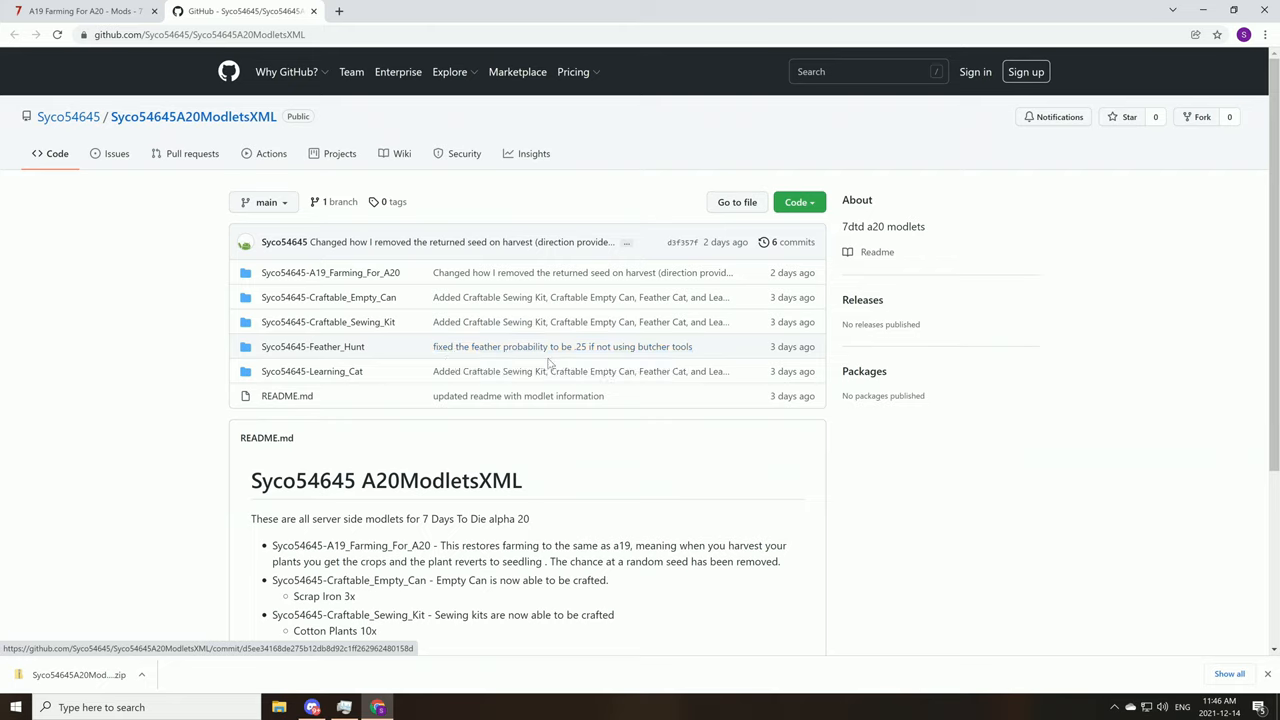
{"action": "mouse_move", "coordinate": [295, 428]}
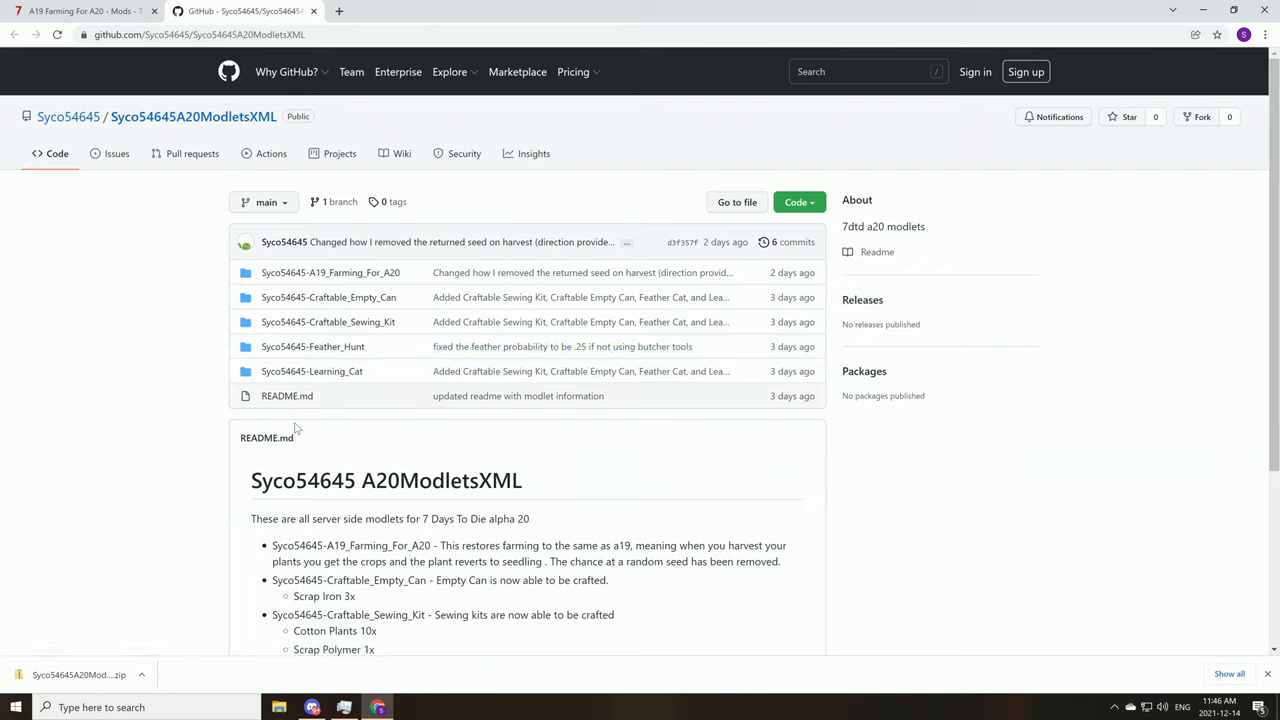
{"action": "mouse_move", "coordinate": [265, 487]}
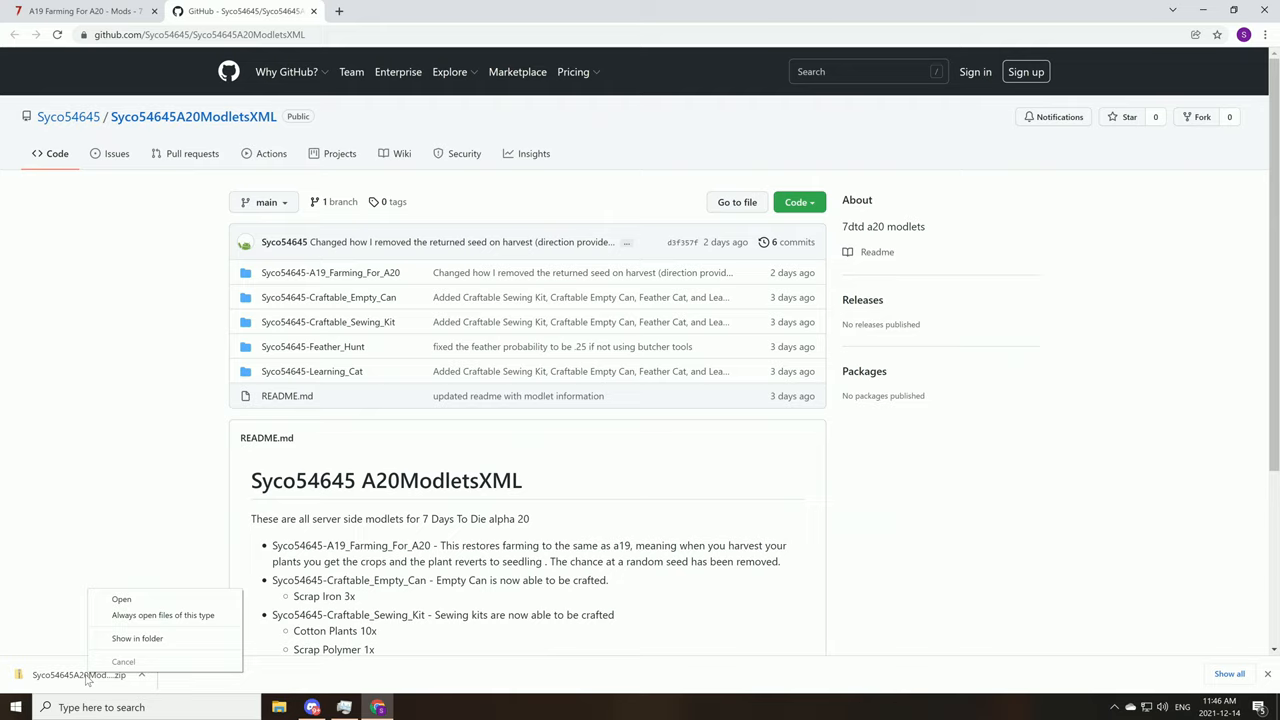
{"action": "mouse_move", "coordinate": [137, 638]}
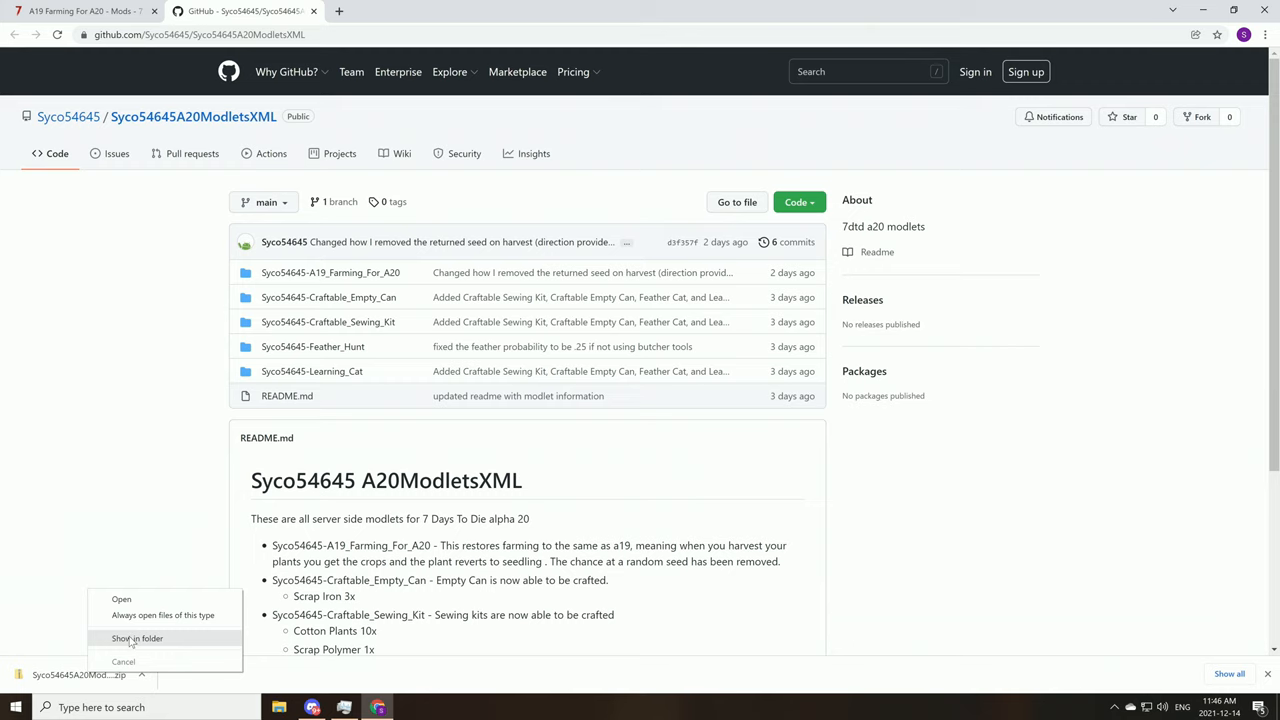
Step: Open the downloaded ZIP to reveal the five modlet folders, then launch Steam
{"action": "left_click", "coordinate": [137, 638]}
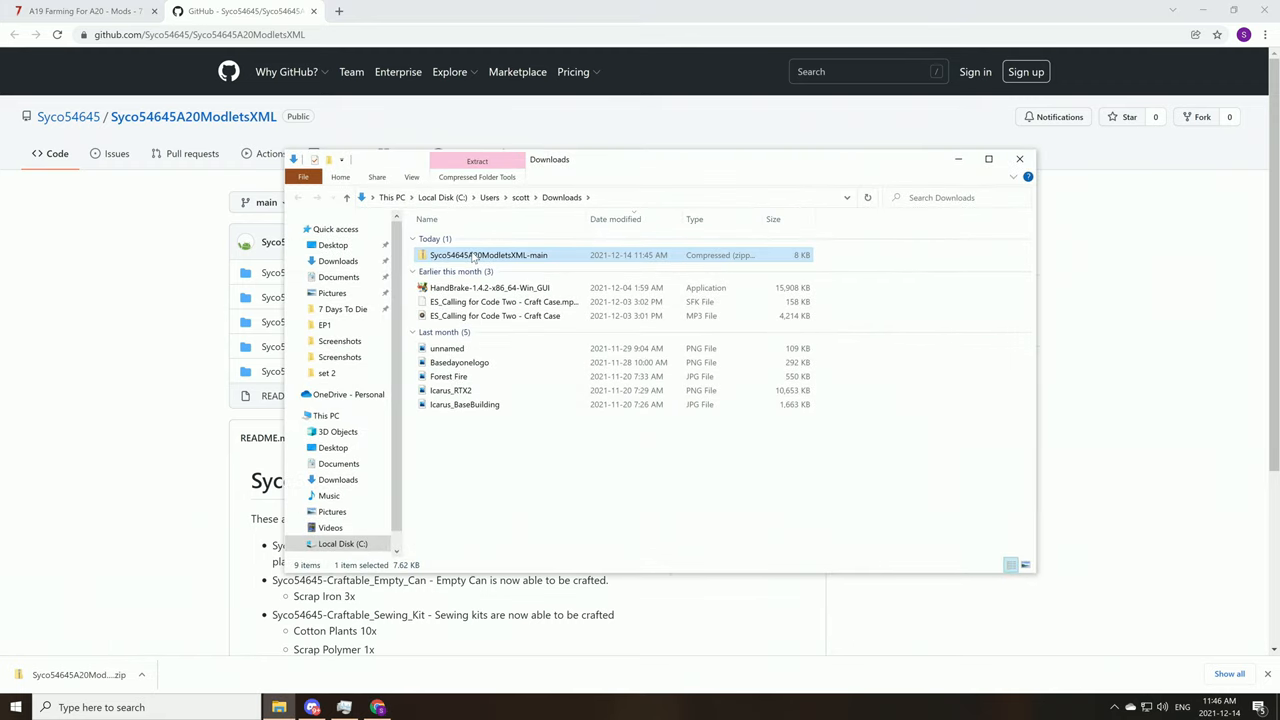
{"action": "mouse_move", "coordinate": [488, 254]}
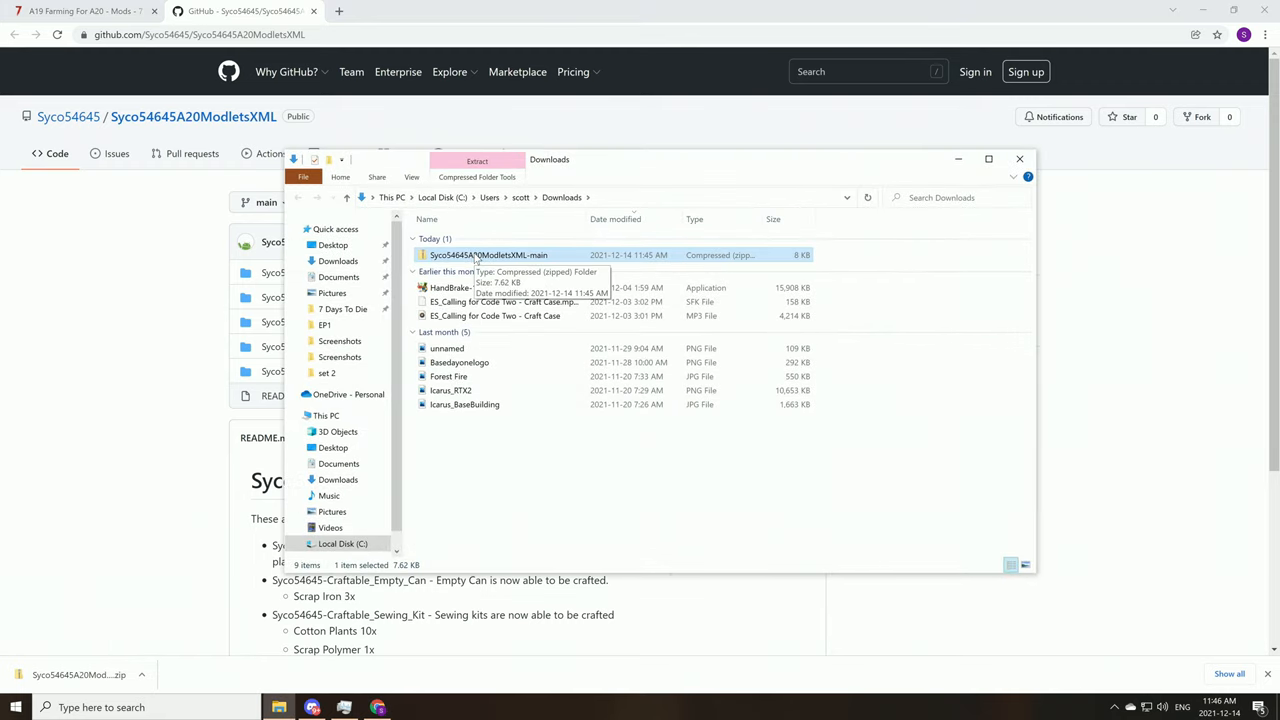
{"action": "double_click", "coordinate": [488, 254]}
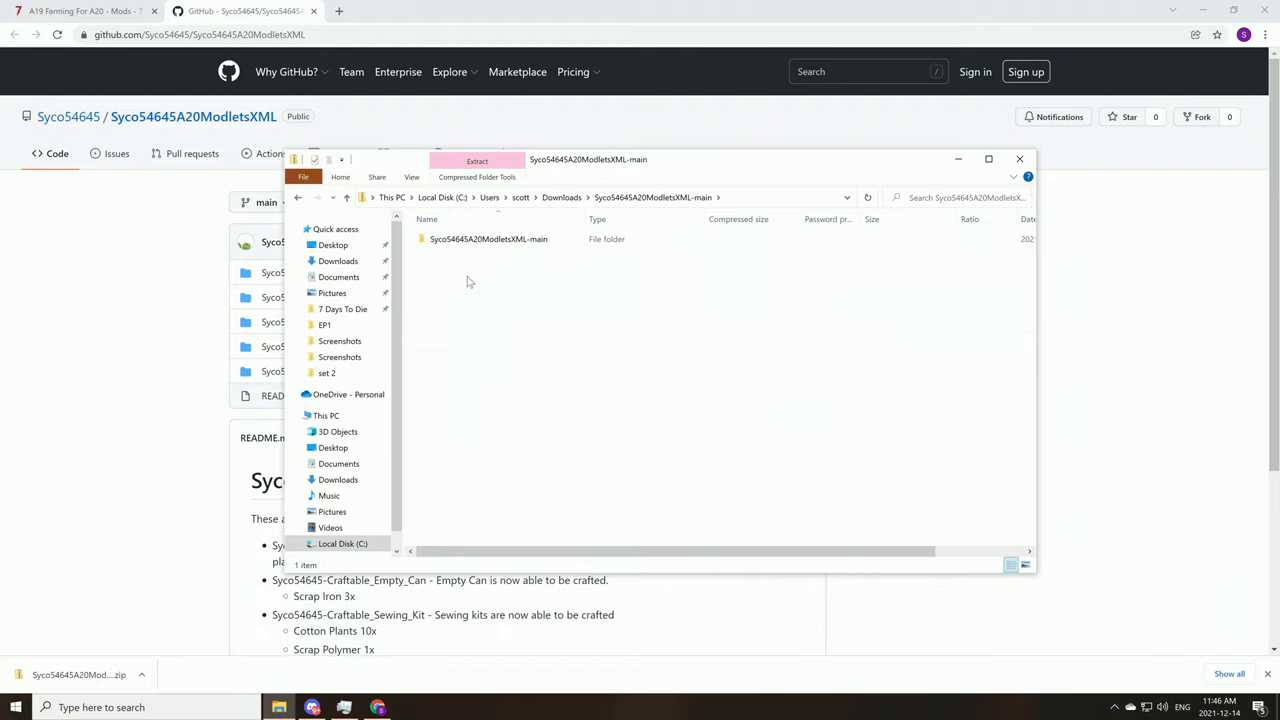
{"action": "double_click", "coordinate": [488, 238]}
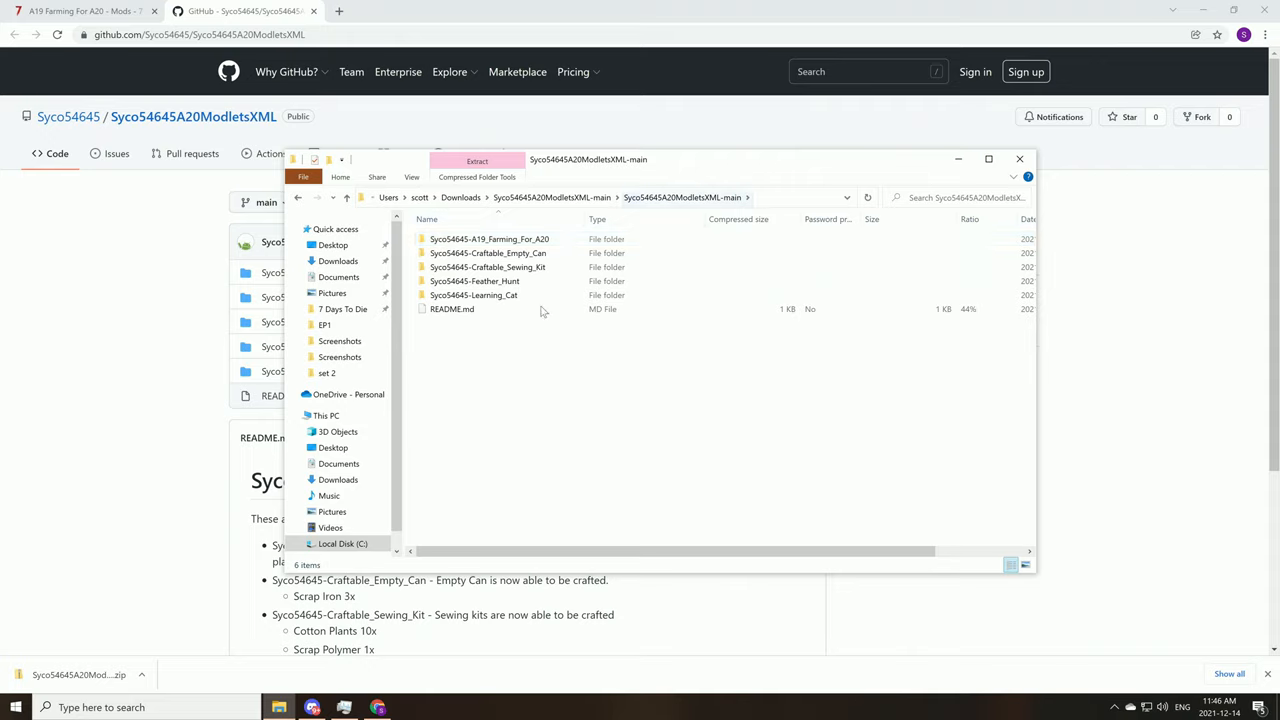
{"action": "right_click", "coordinate": [489, 239]}
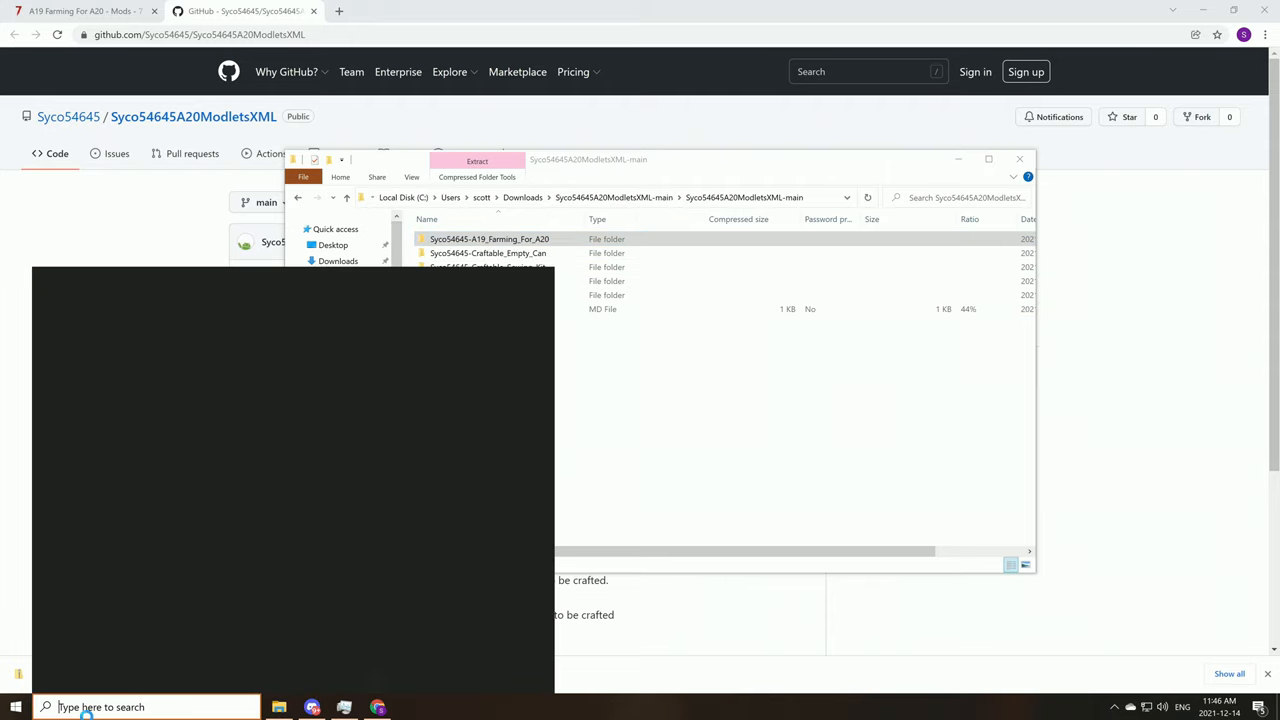
{"action": "type", "text": "steam"}
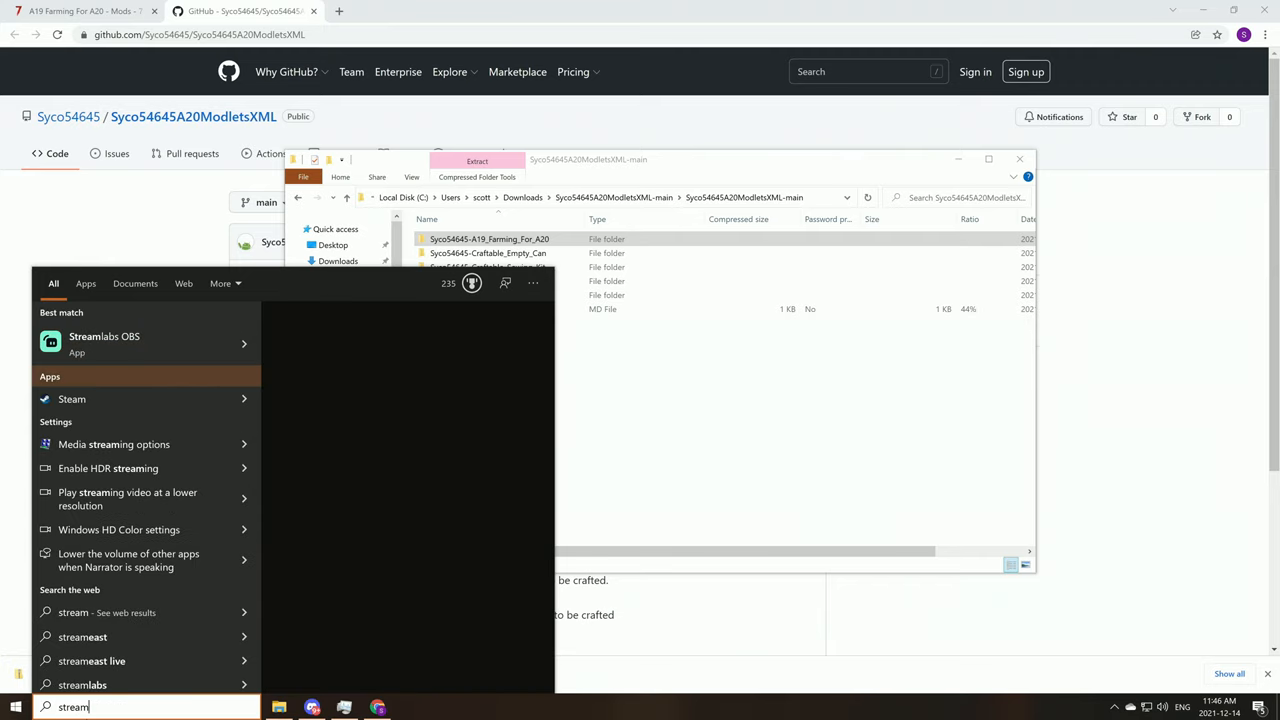
{"action": "left_click", "coordinate": [72, 399]}
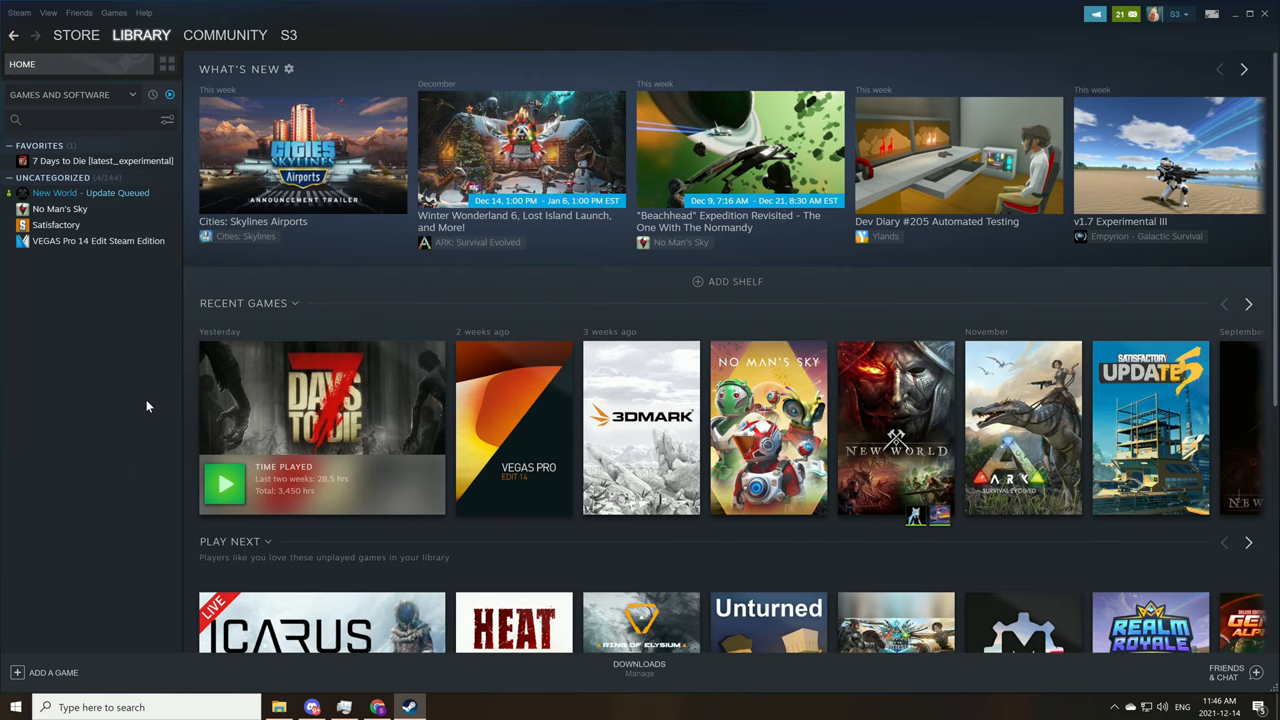
Step: Browse to the 7 Days To Die install folder through its Steam Properties, Local Files
{"action": "left_click", "coordinate": [102, 160]}
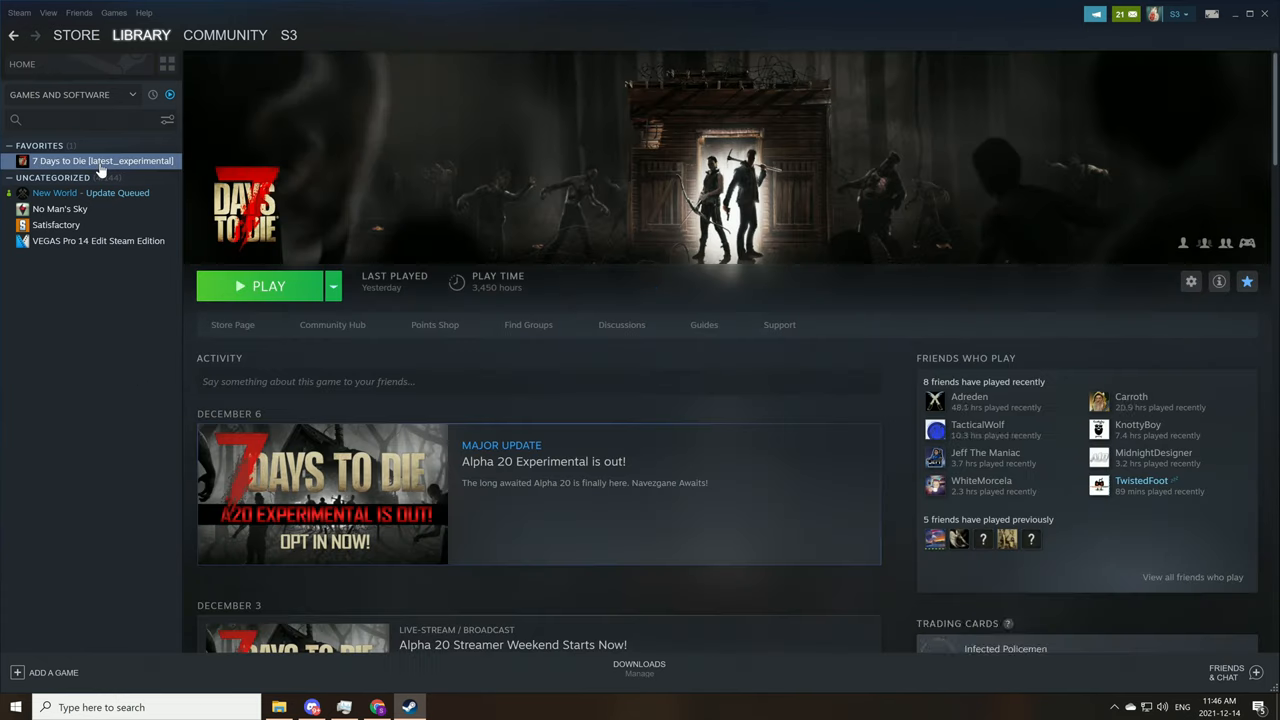
{"action": "left_click", "coordinate": [141, 35]}
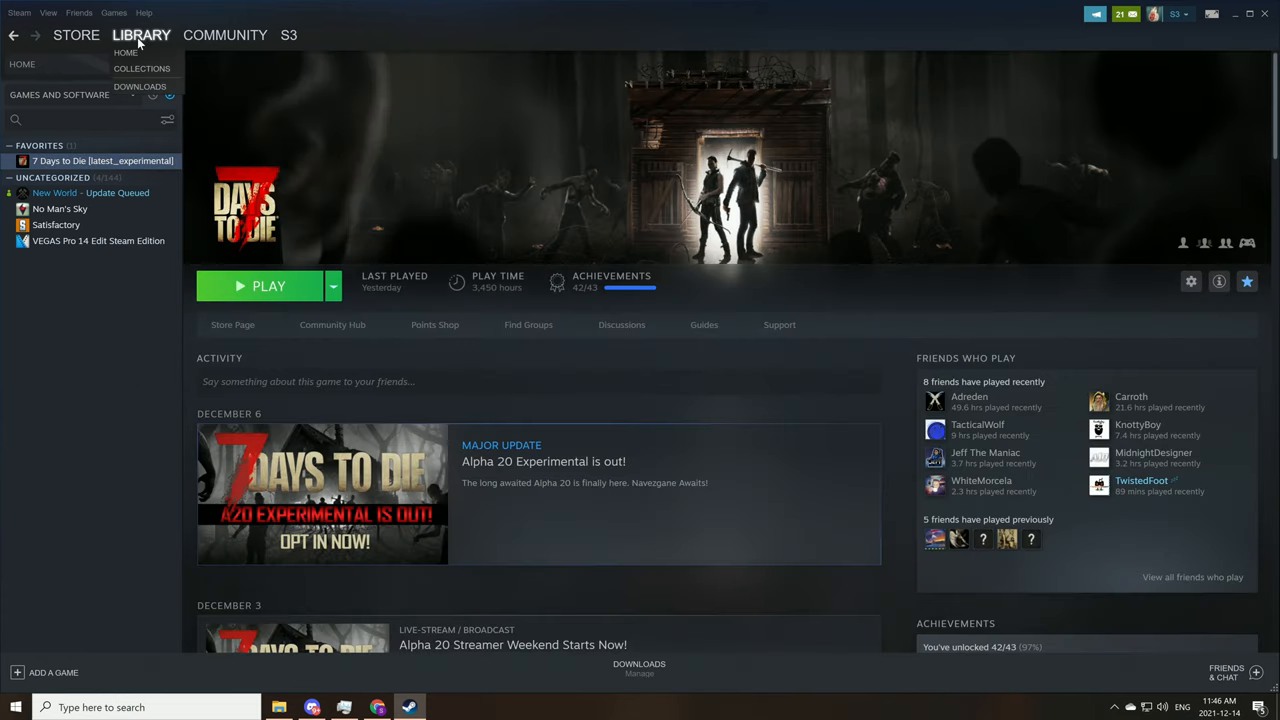
{"action": "right_click", "coordinate": [100, 160]}
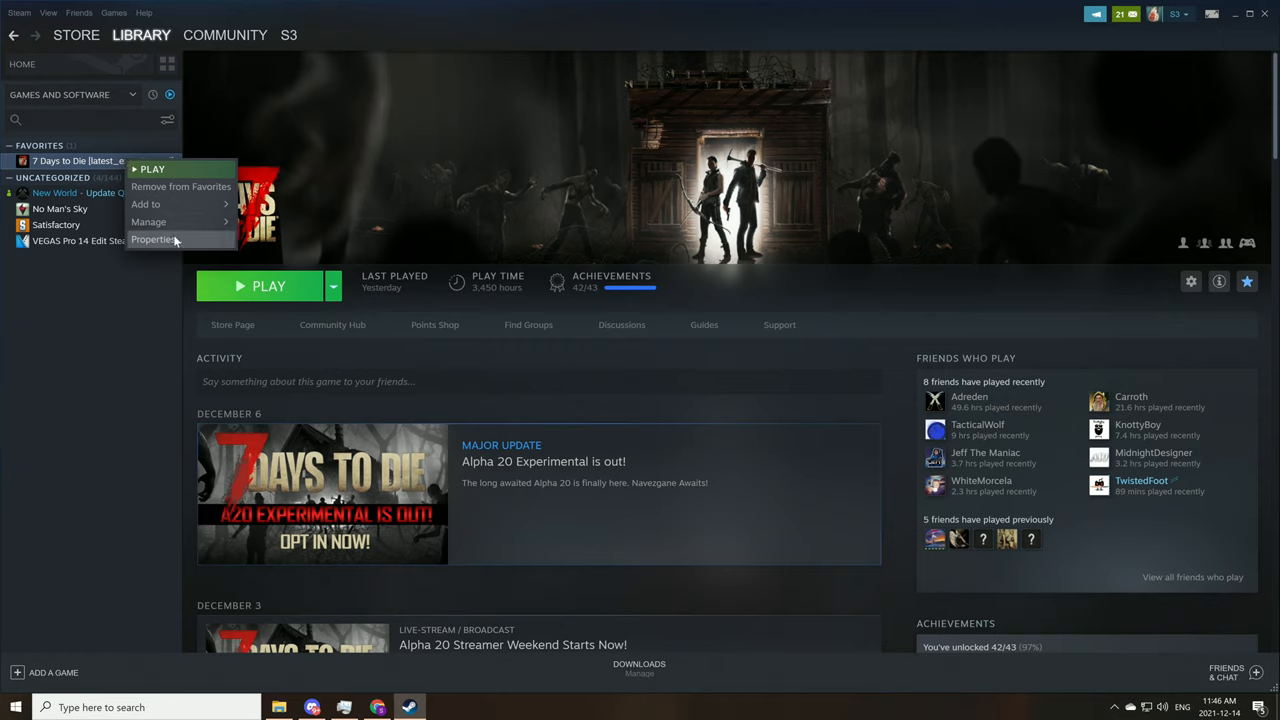
{"action": "left_click", "coordinate": [156, 239]}
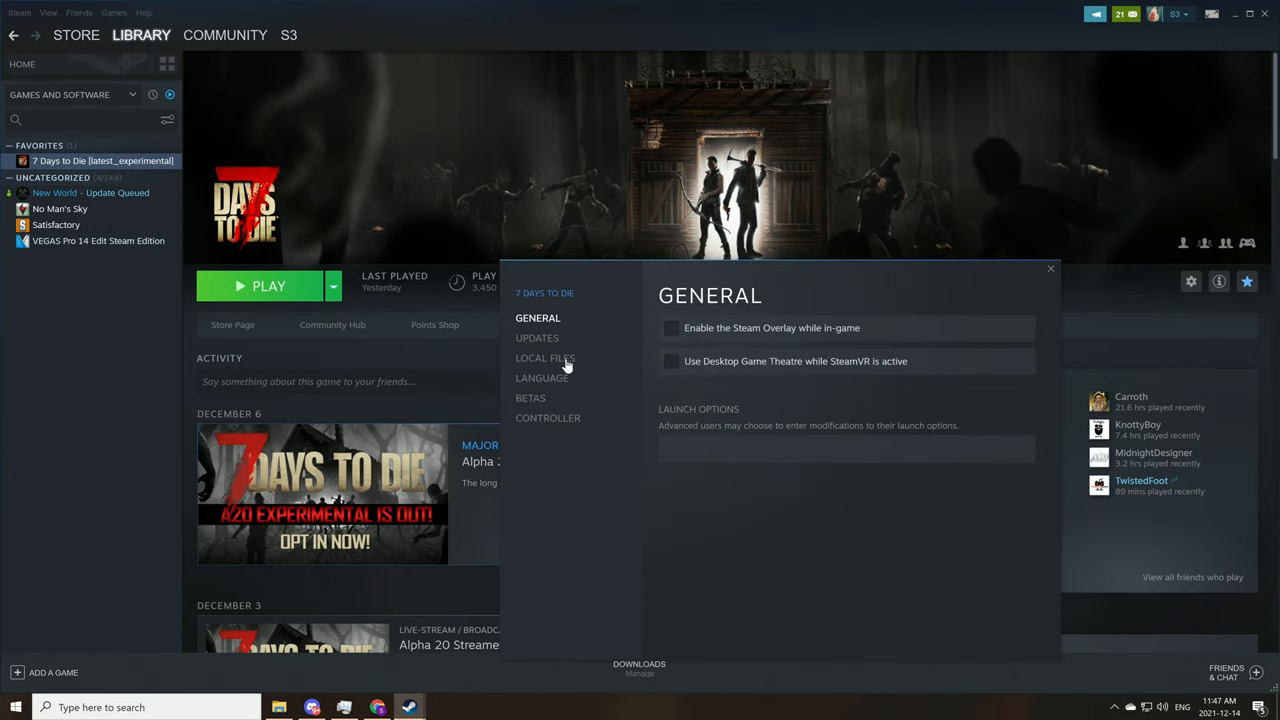
{"action": "left_click", "coordinate": [545, 358]}
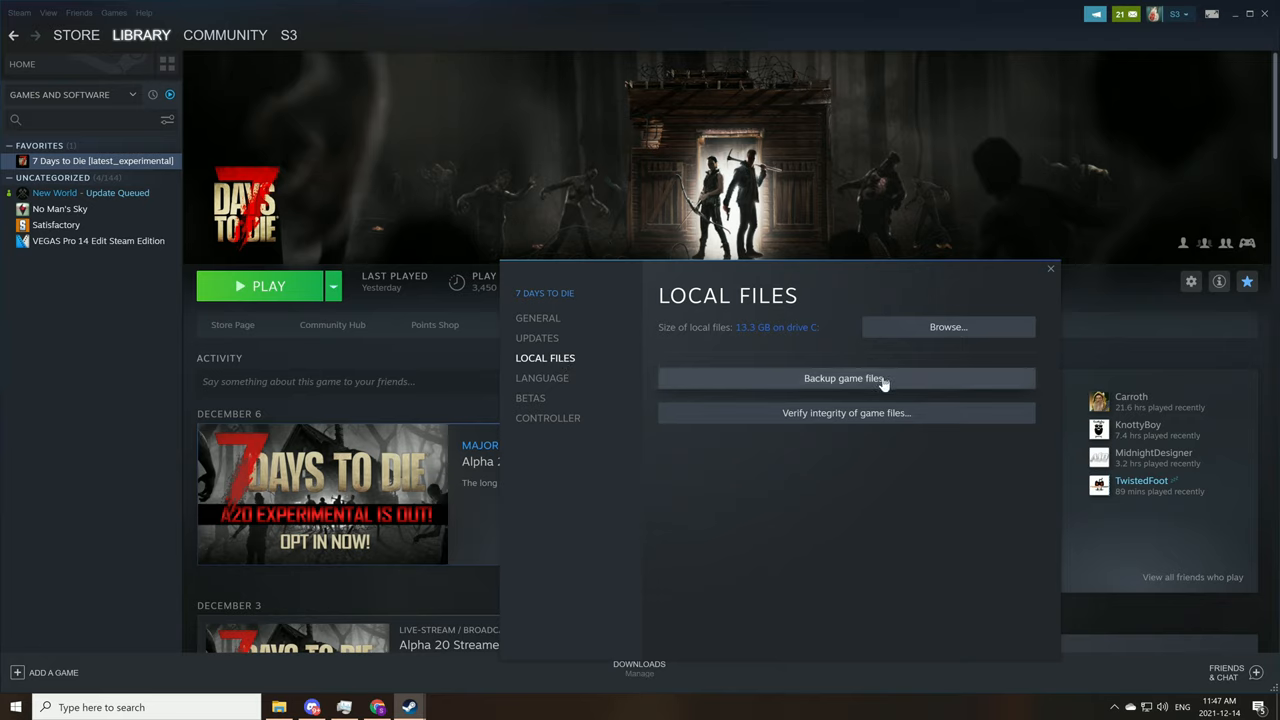
{"action": "mouse_move", "coordinate": [948, 327]}
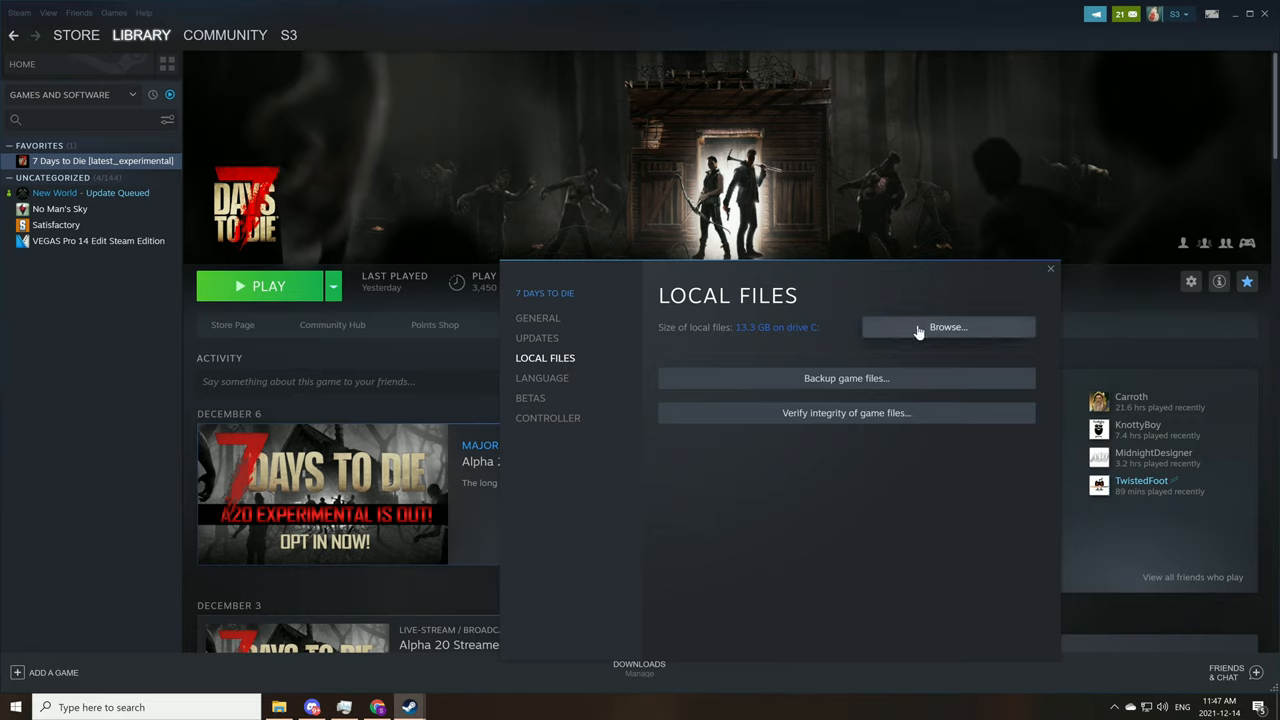
{"action": "left_click", "coordinate": [947, 327]}
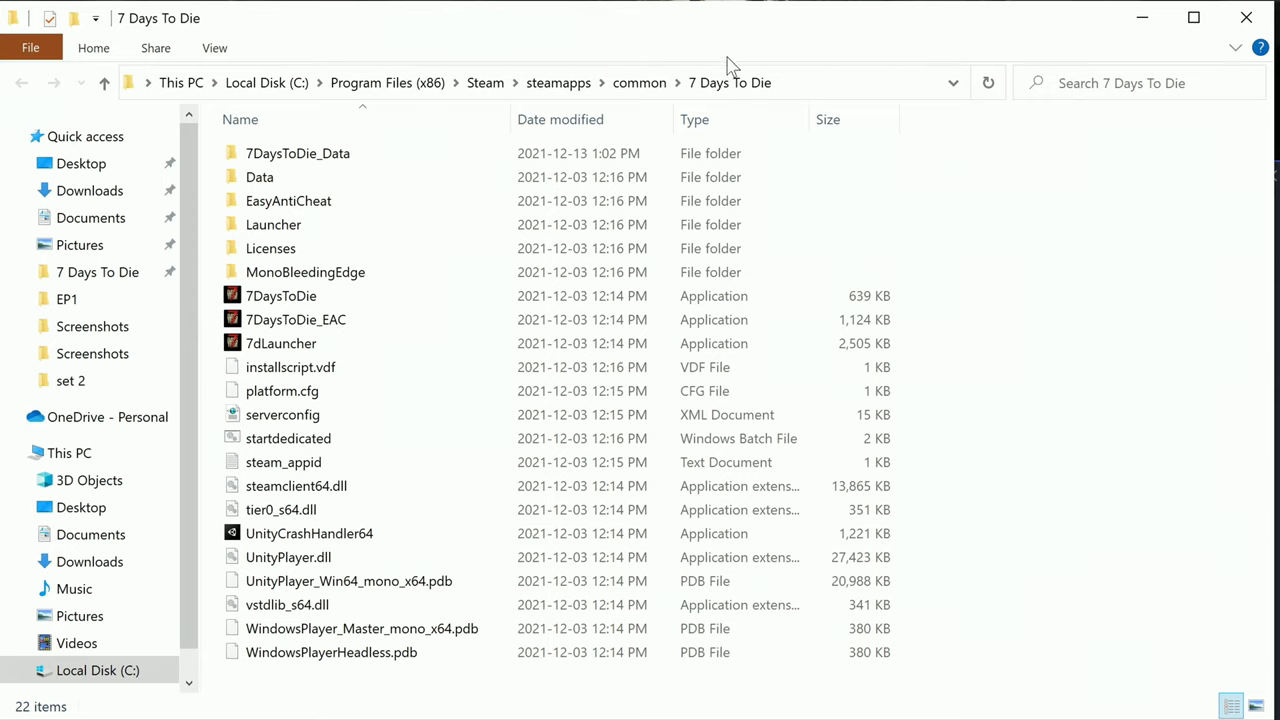
{"action": "mouse_move", "coordinate": [712, 177]}
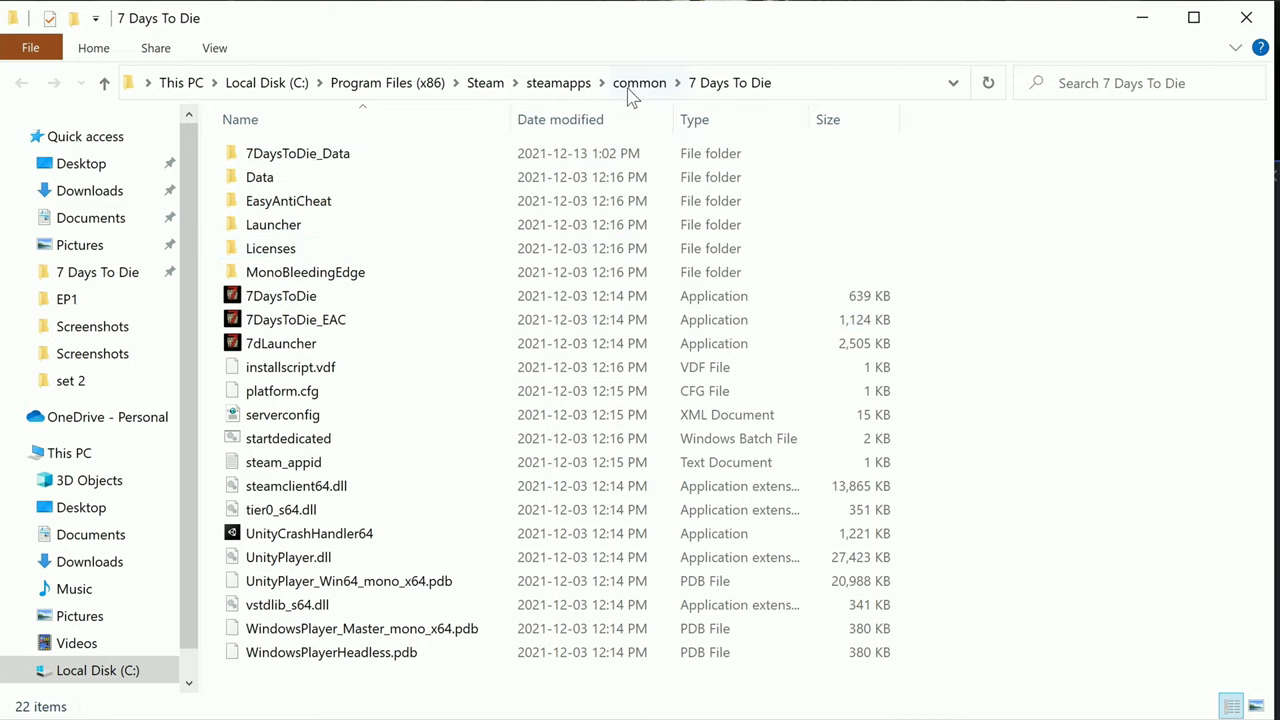
{"action": "left_click", "coordinate": [639, 82]}
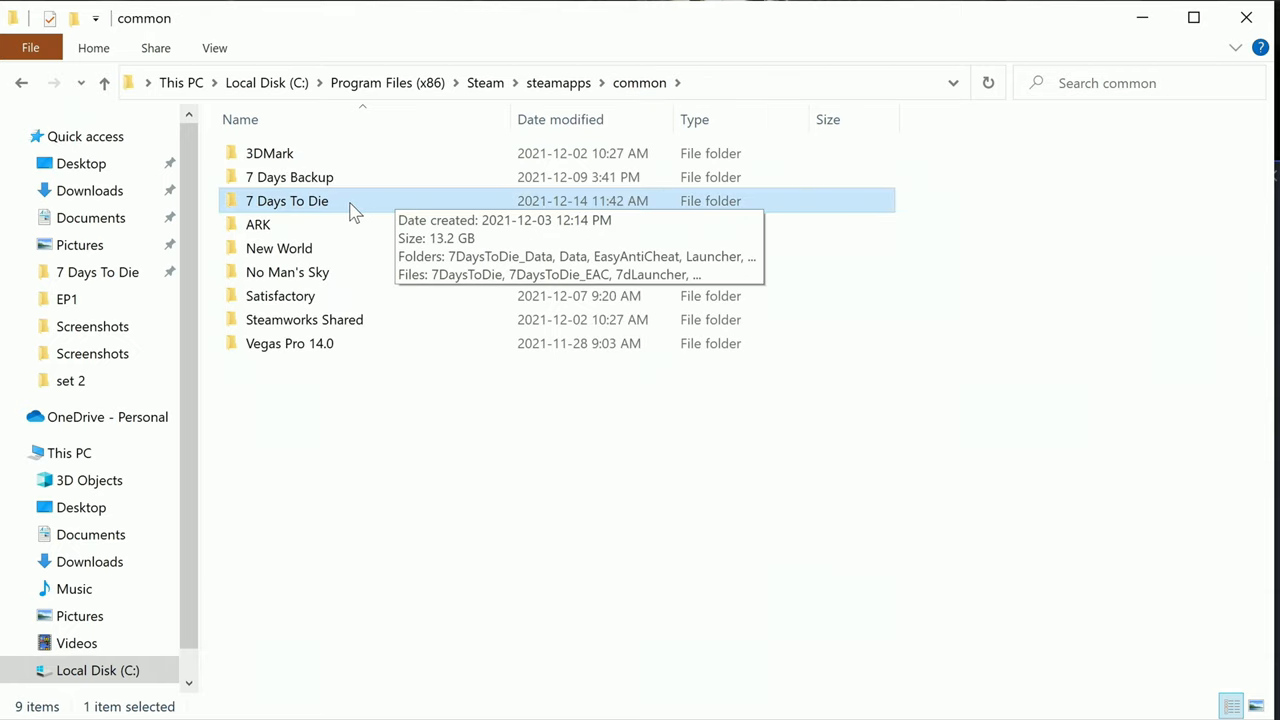
{"action": "right_click", "coordinate": [287, 200]}
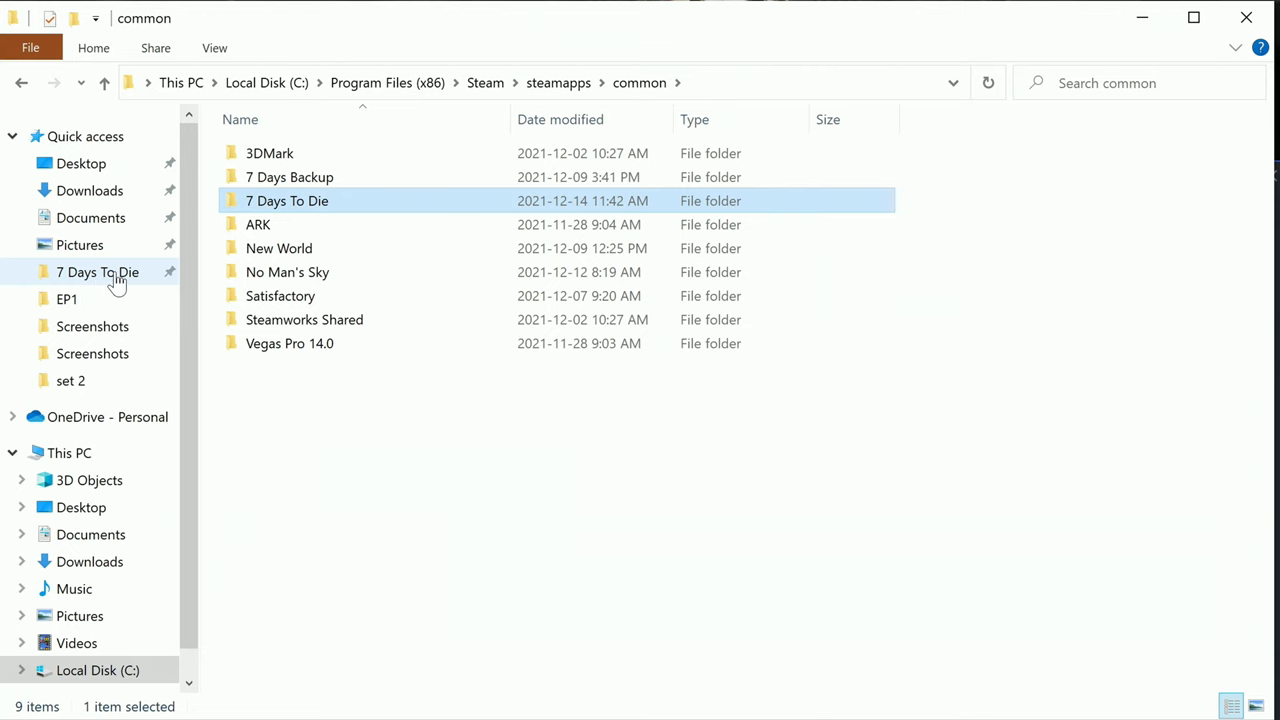
{"action": "double_click", "coordinate": [287, 200]}
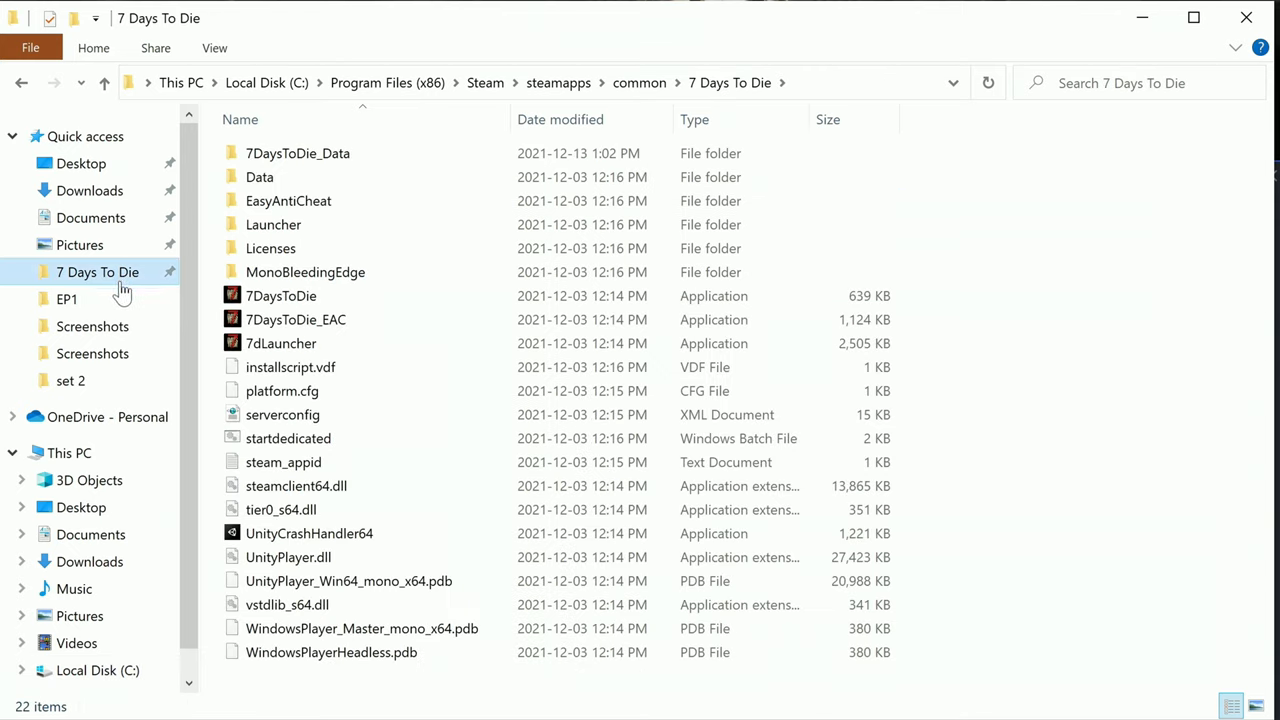
{"action": "mouse_move", "coordinate": [100, 300]}
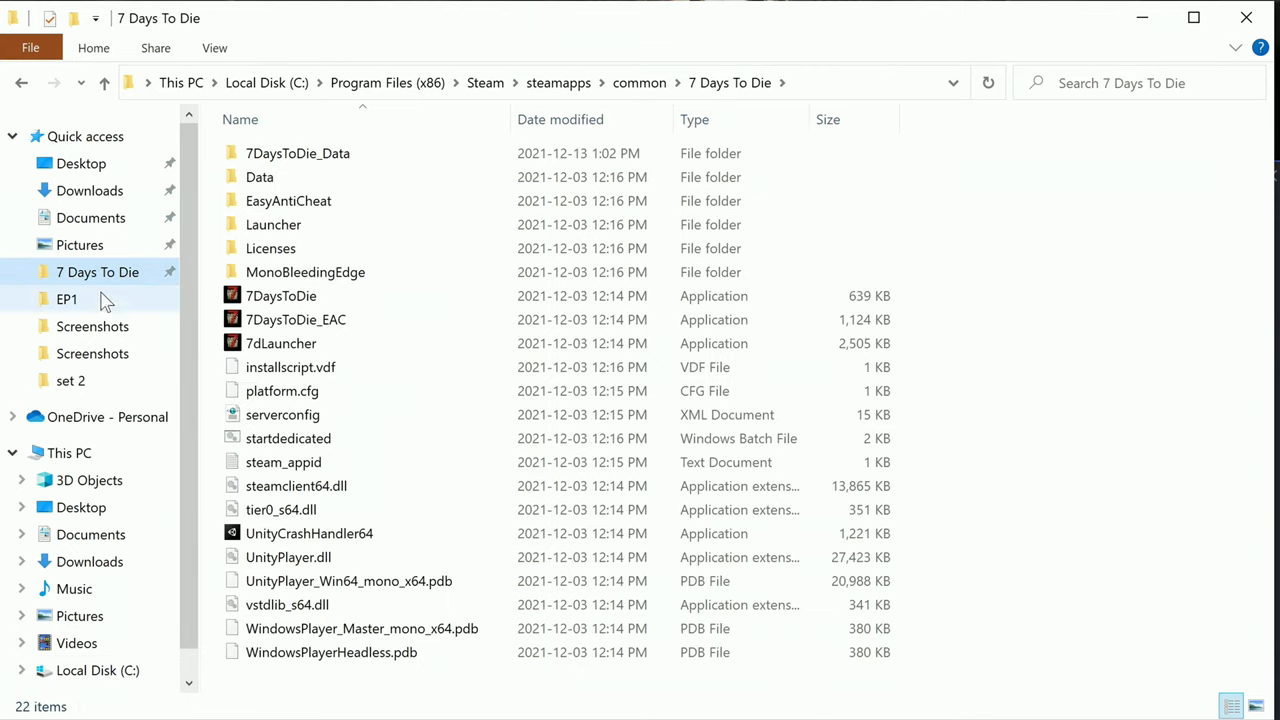
{"action": "left_click", "coordinate": [259, 177]}
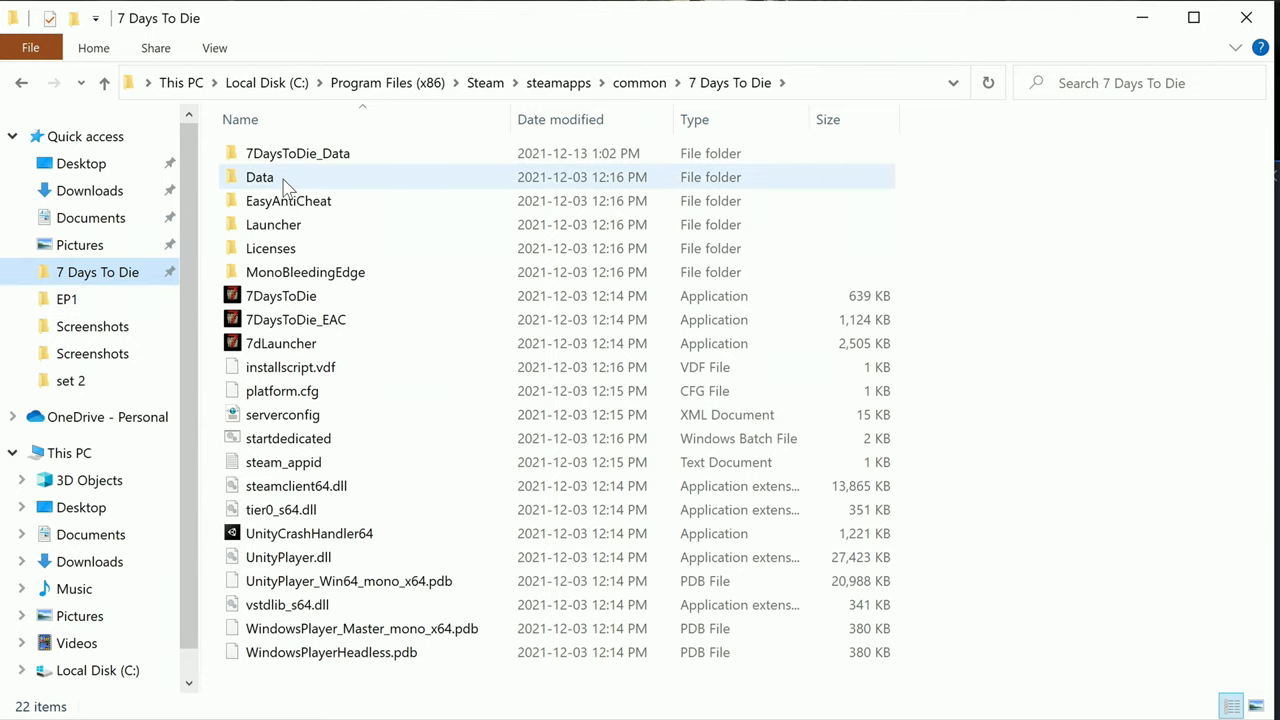
{"action": "mouse_move", "coordinate": [994, 235]}
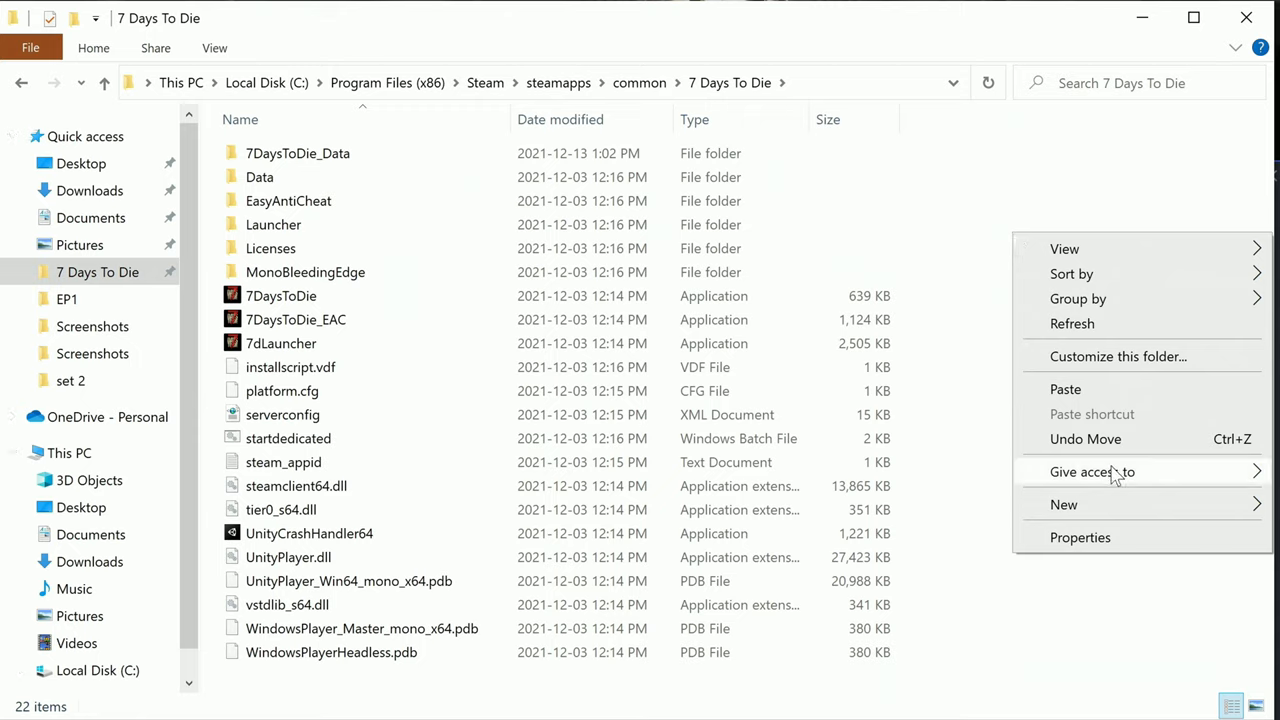
{"action": "mouse_move", "coordinate": [1092, 471]}
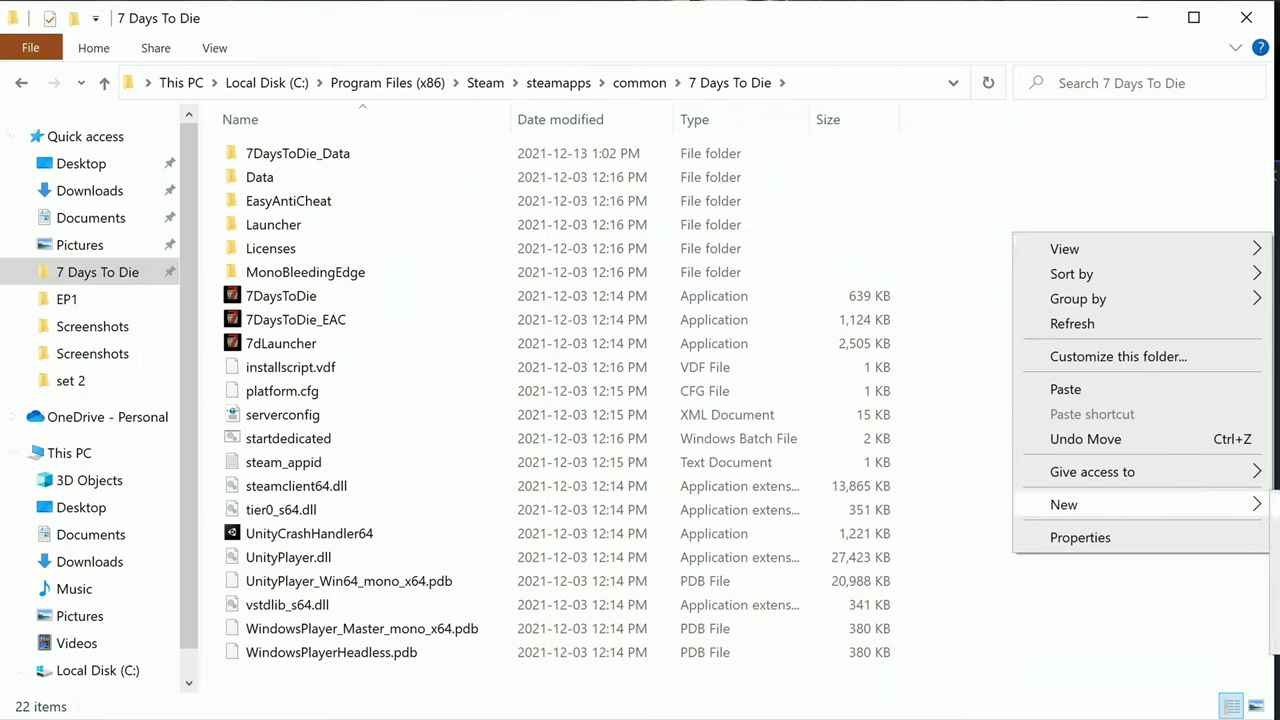
Step: Add an empty folder named 'Mods' to the game directory and open it
{"action": "left_click", "coordinate": [1063, 504]}
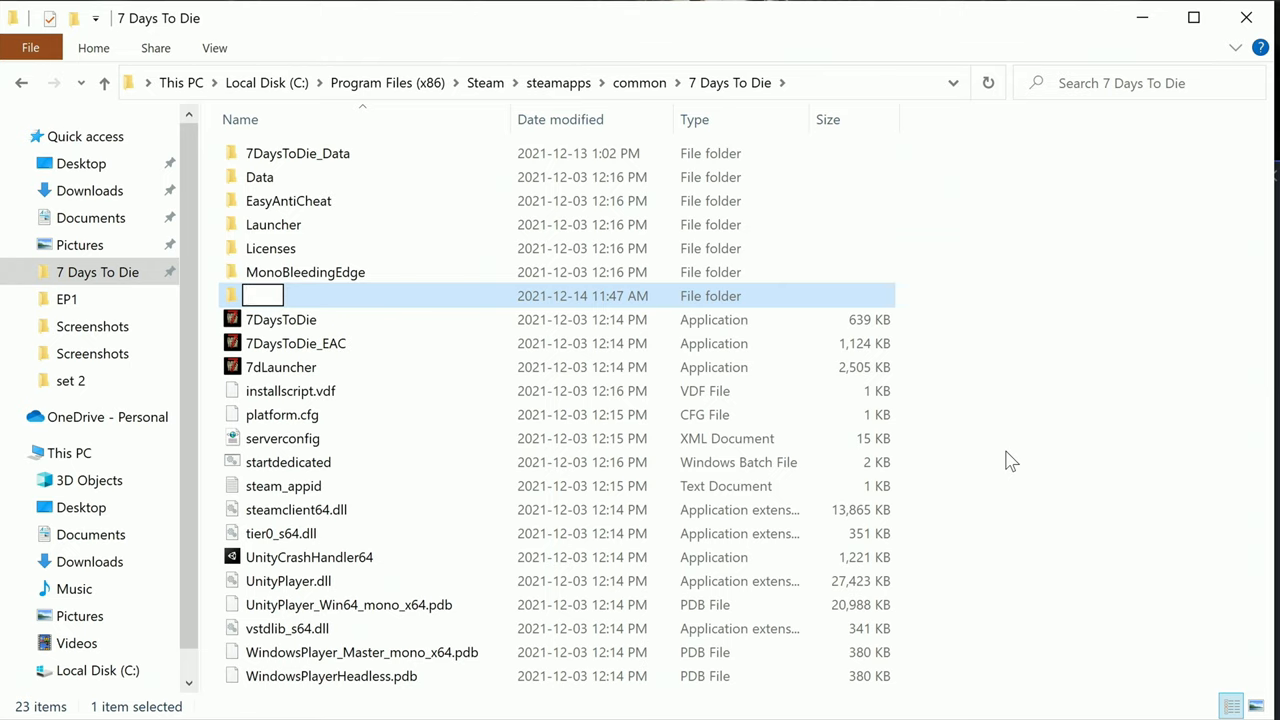
{"action": "type", "text": "Mods"}
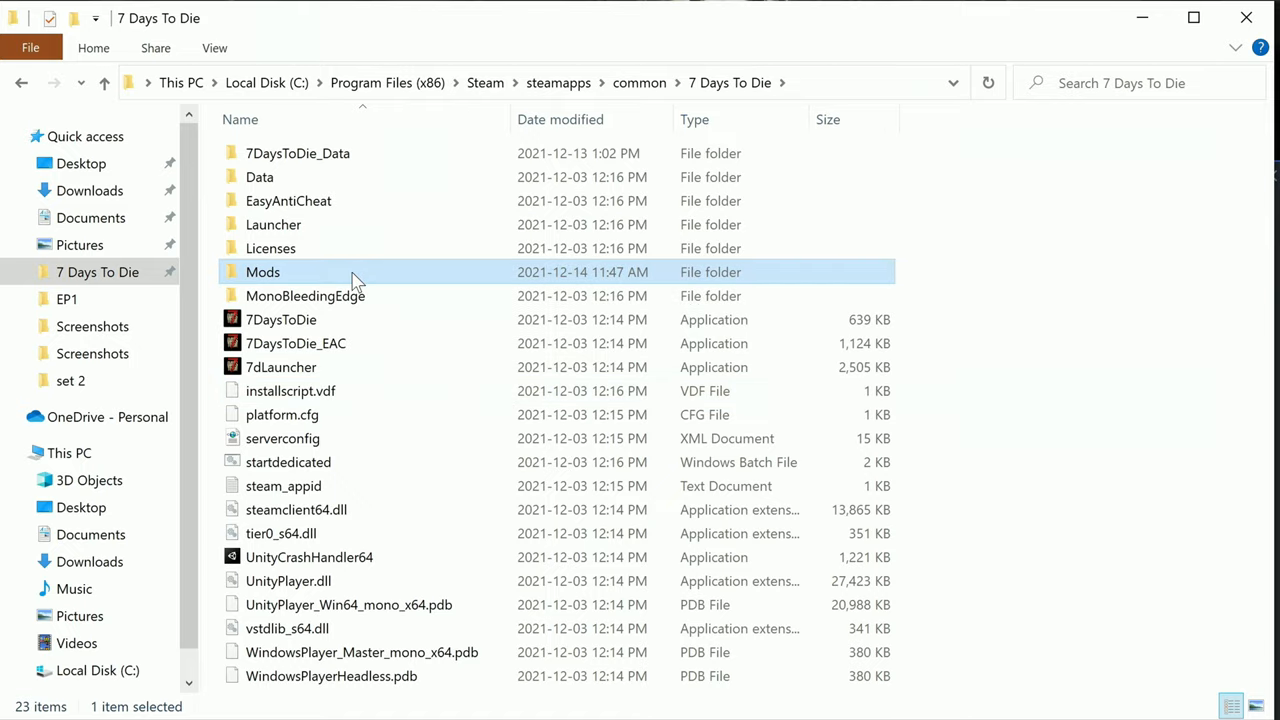
{"action": "double_click", "coordinate": [263, 271]}
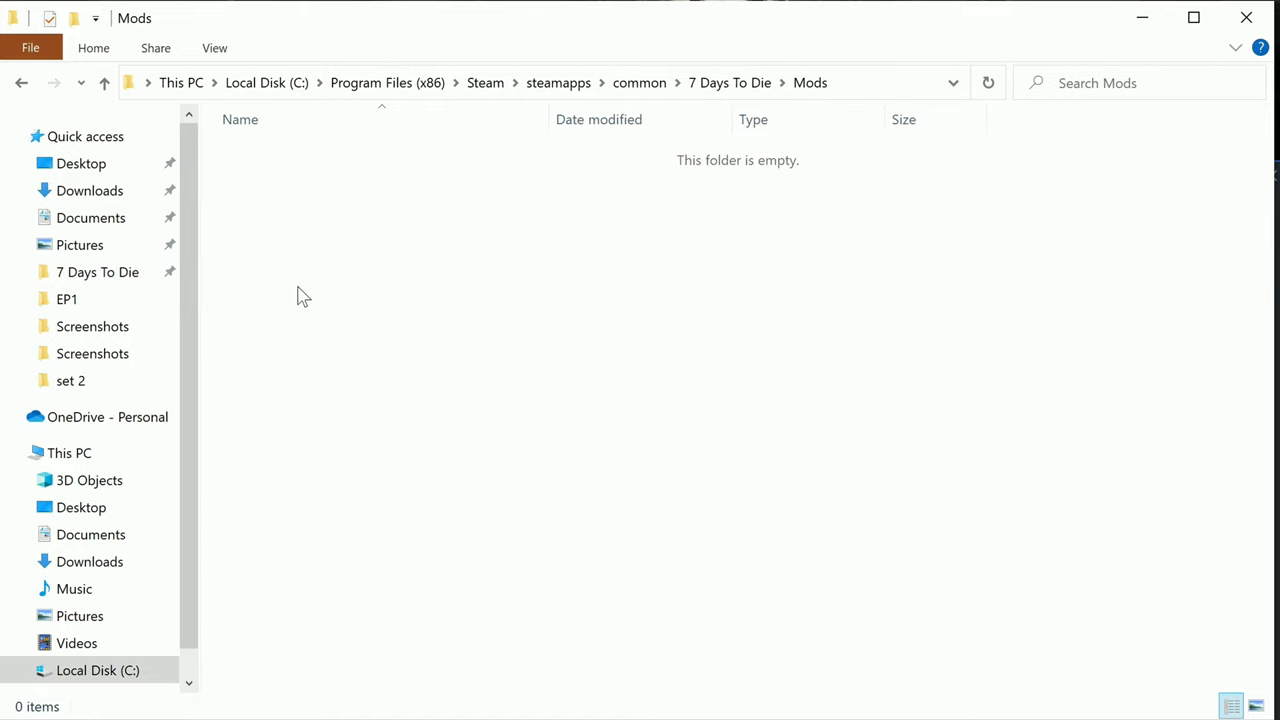
Step: Paste the Syco54645-A19_Farming_For_A20 modlet folder into Mods and open it
{"action": "right_click", "coordinate": [304, 295]}
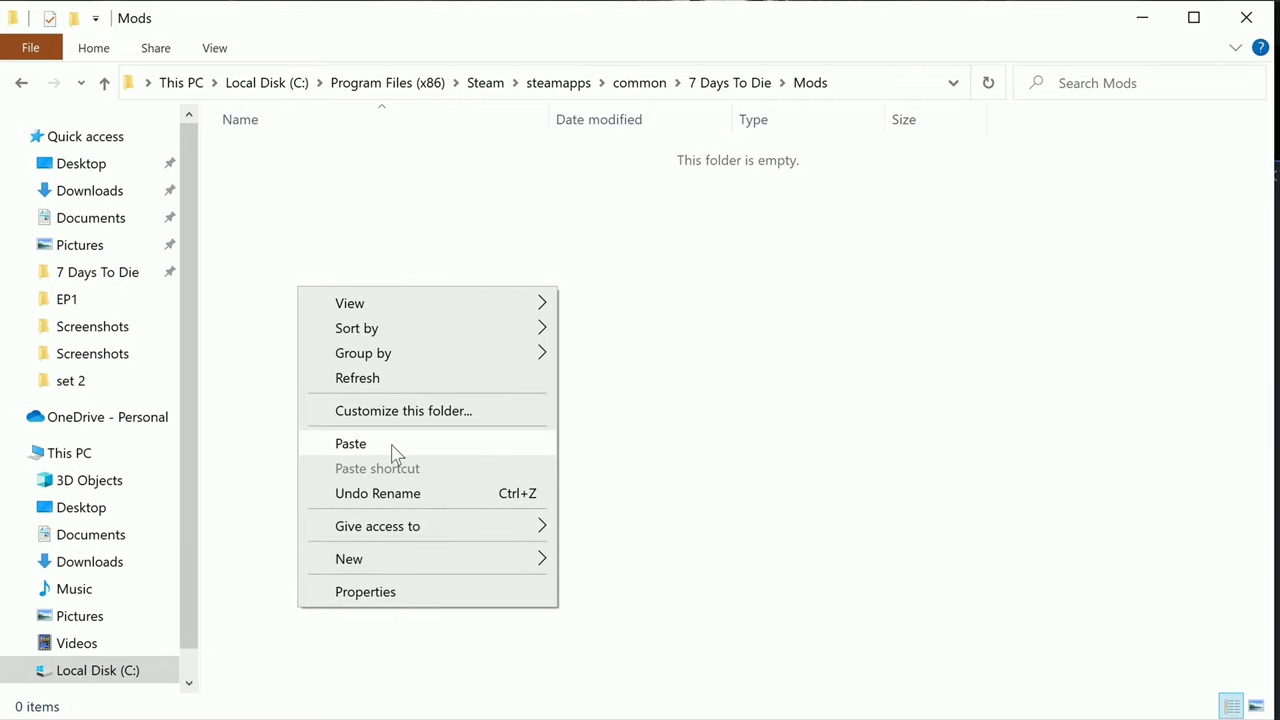
{"action": "left_click", "coordinate": [350, 443]}
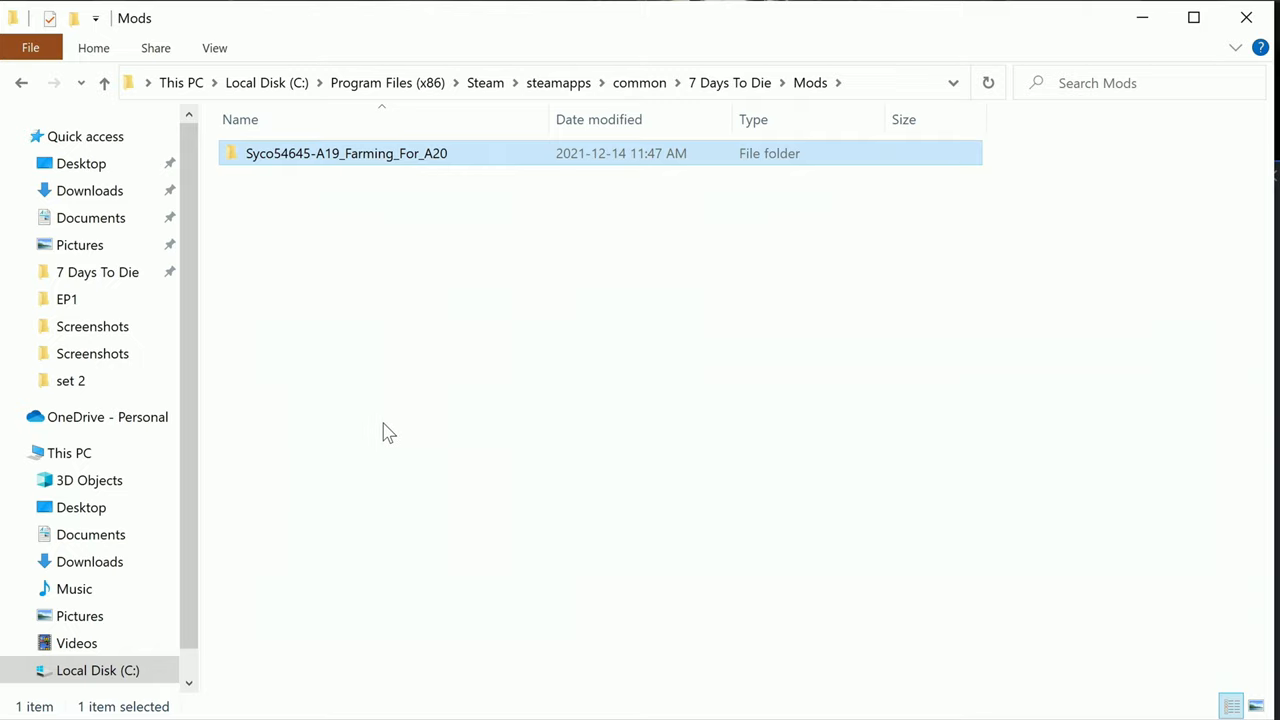
{"action": "double_click", "coordinate": [346, 153]}
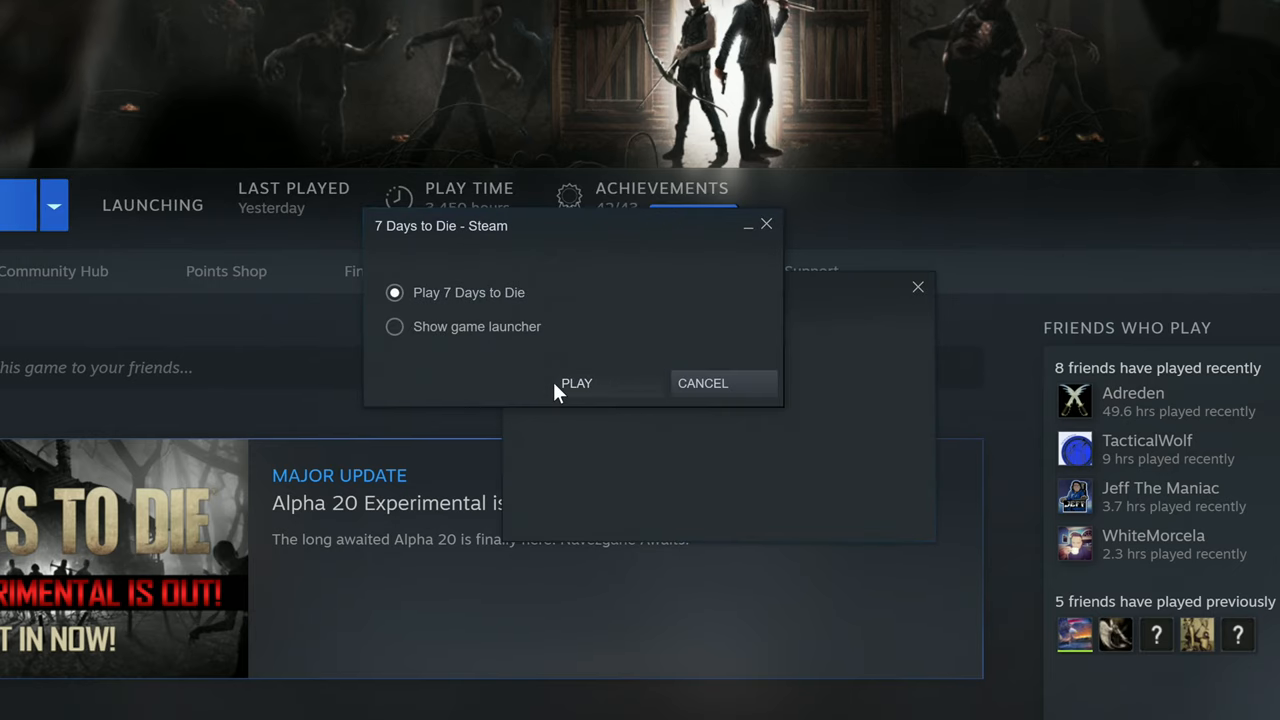
Step: Start the game with 'Play 7 Days to Die' from Steam's launch prompt
{"action": "left_click", "coordinate": [576, 383]}
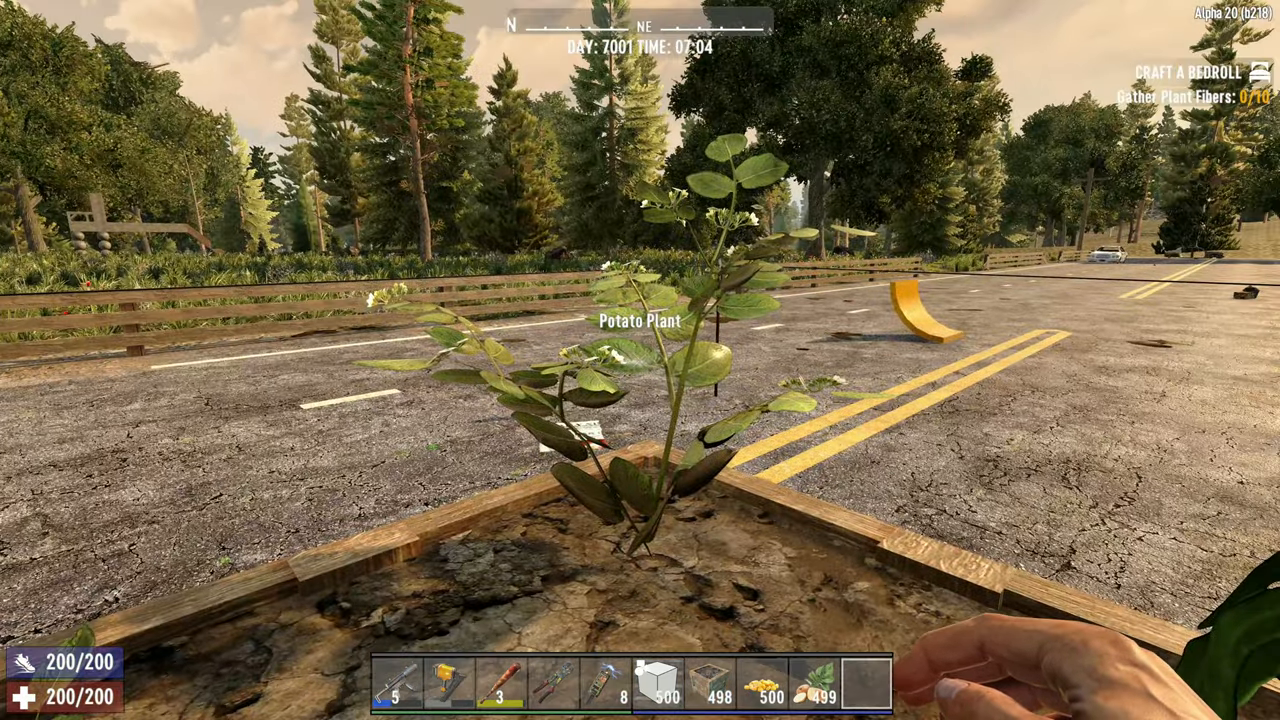
Step: Harvest the potato plant in the farm plot, then check and close the inventory
{"action": "left_click", "coordinate": [640, 360]}
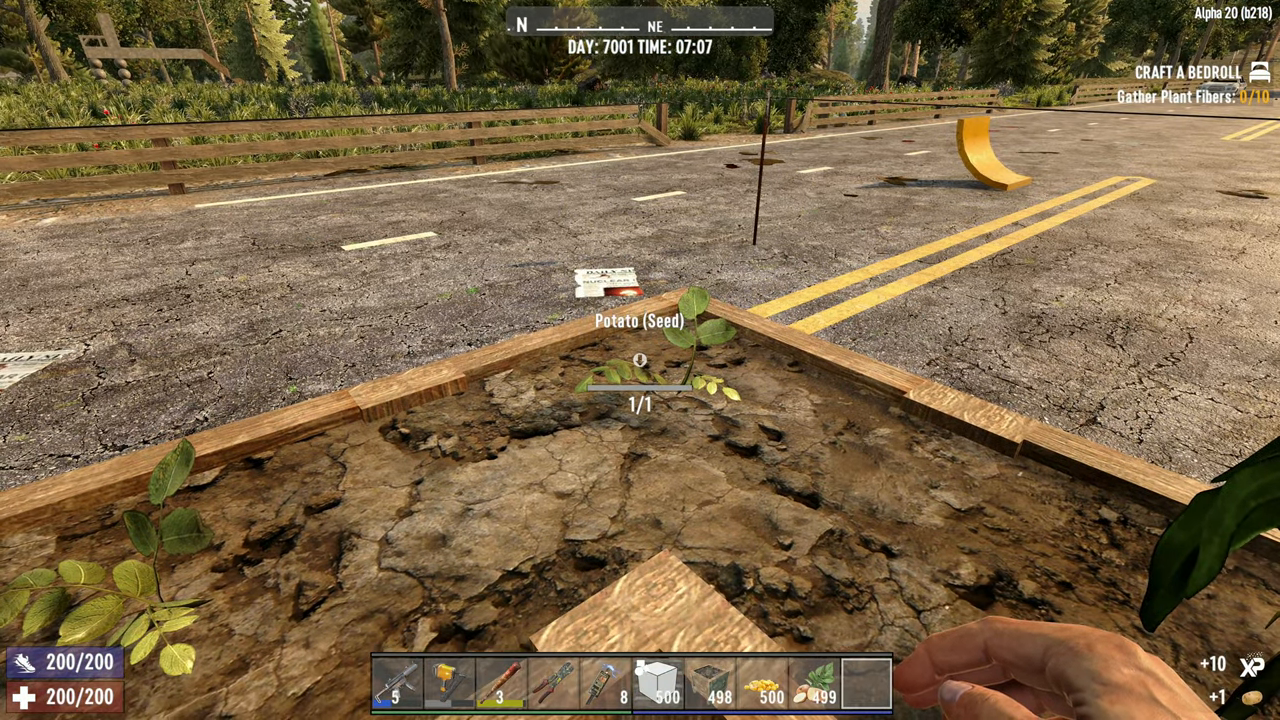
{"action": "key", "text": "tab"}
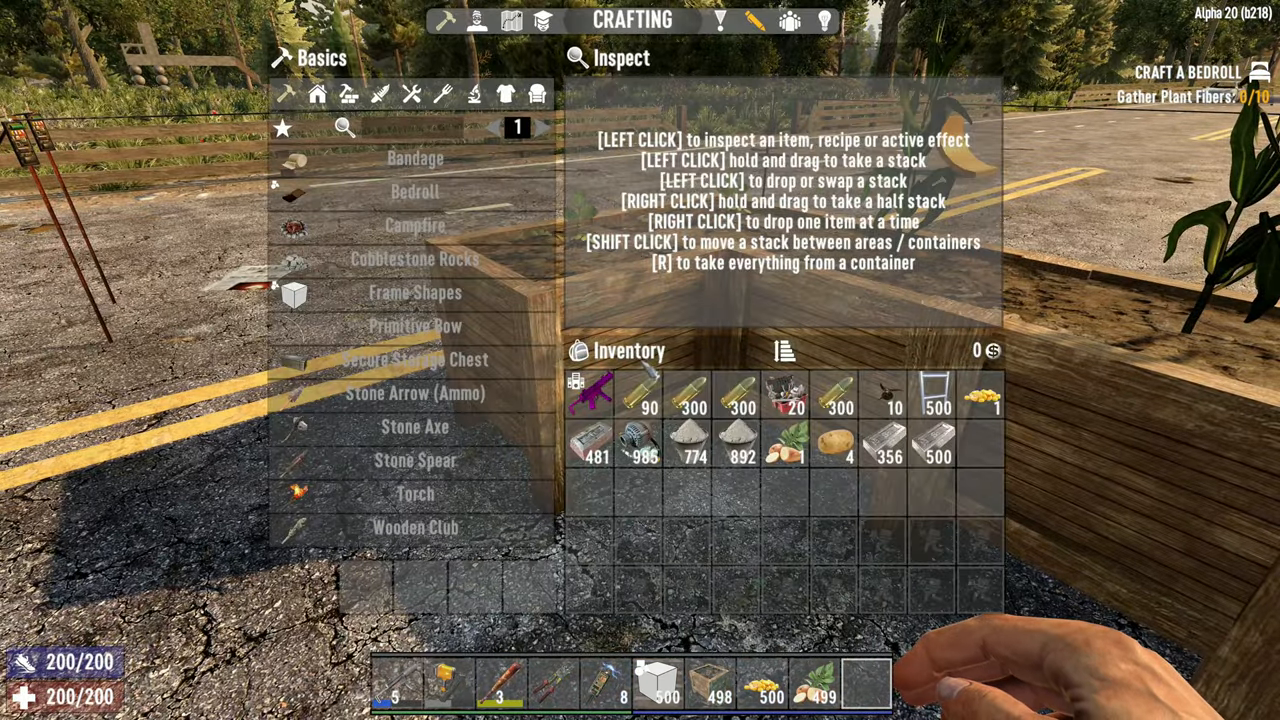
{"action": "key", "text": "Escape"}
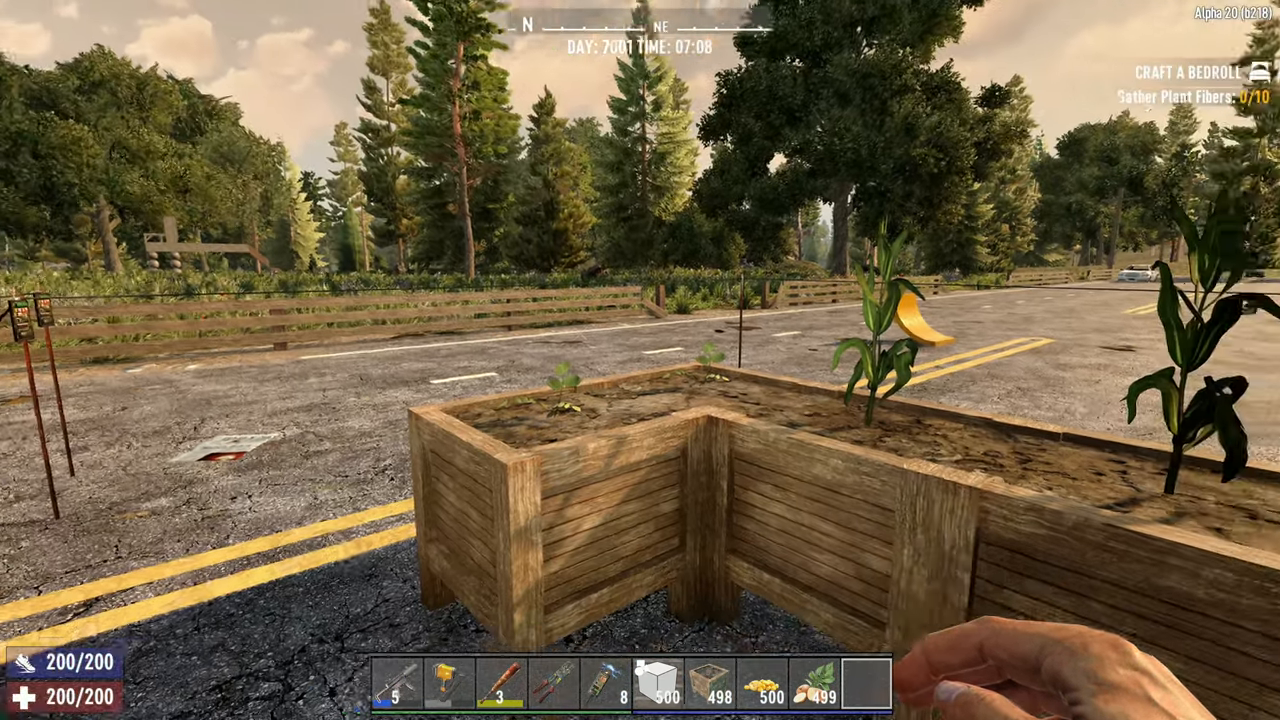